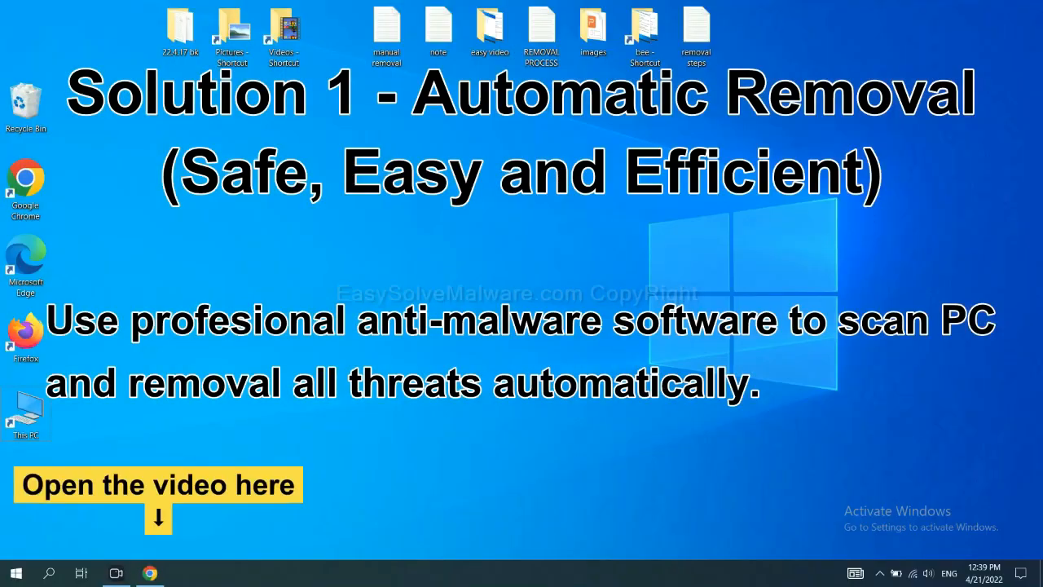
Download the SpyHunter for Windows installer from the malware removal guide in Chrome.
click(150, 573)
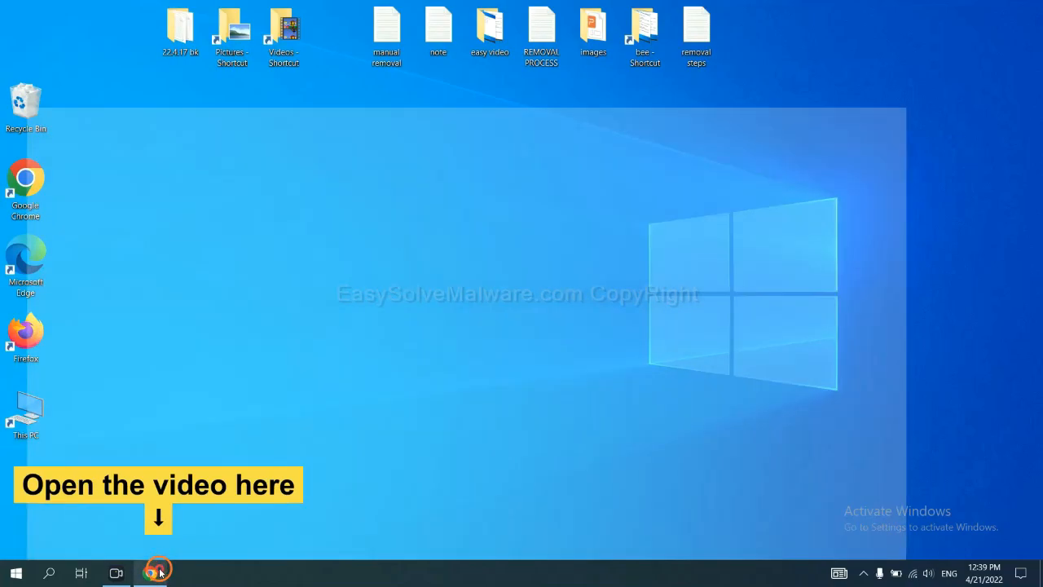
click(150, 572)
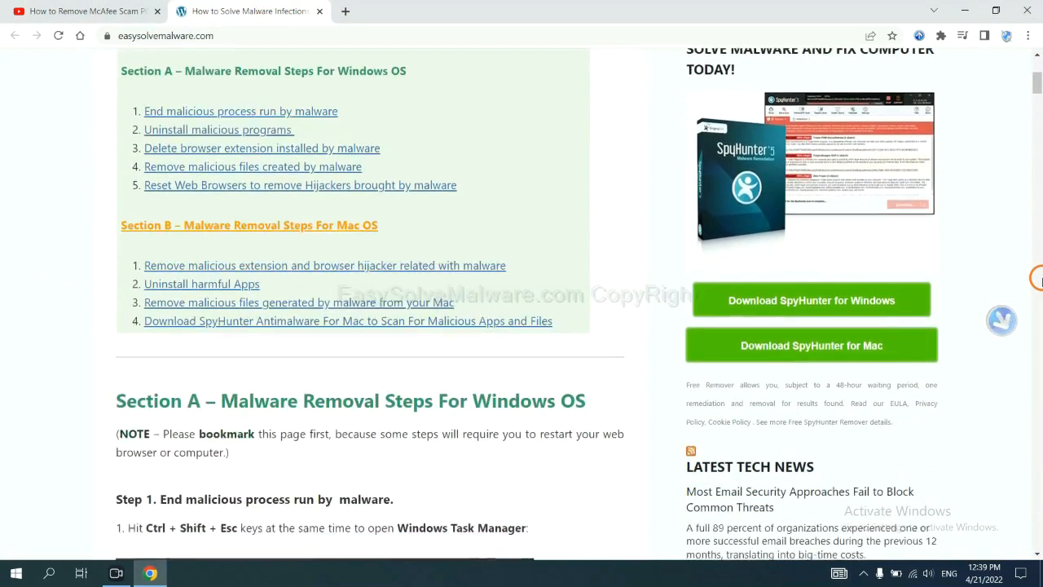
scroll(down, 3)
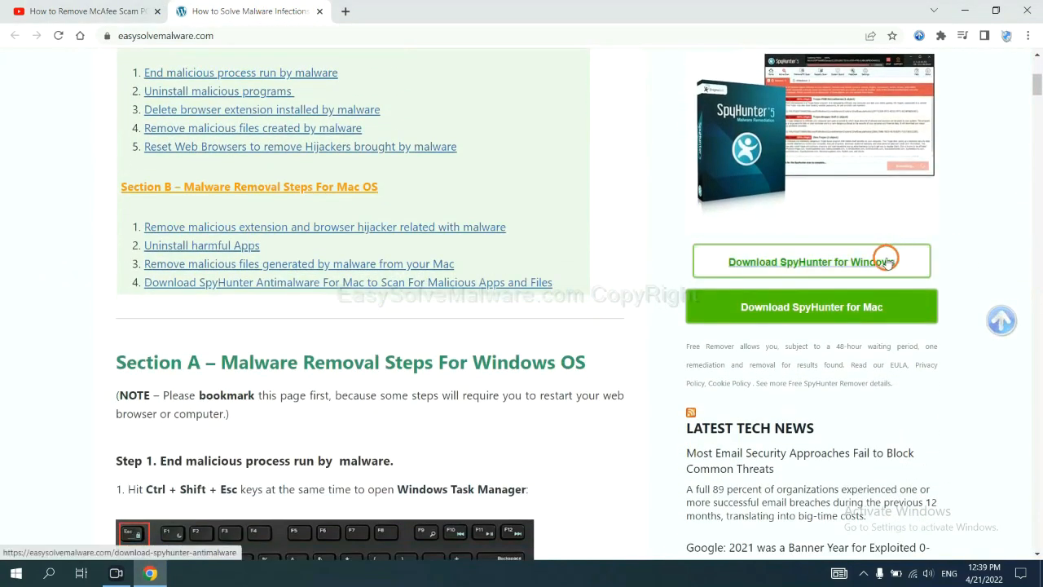
click(811, 260)
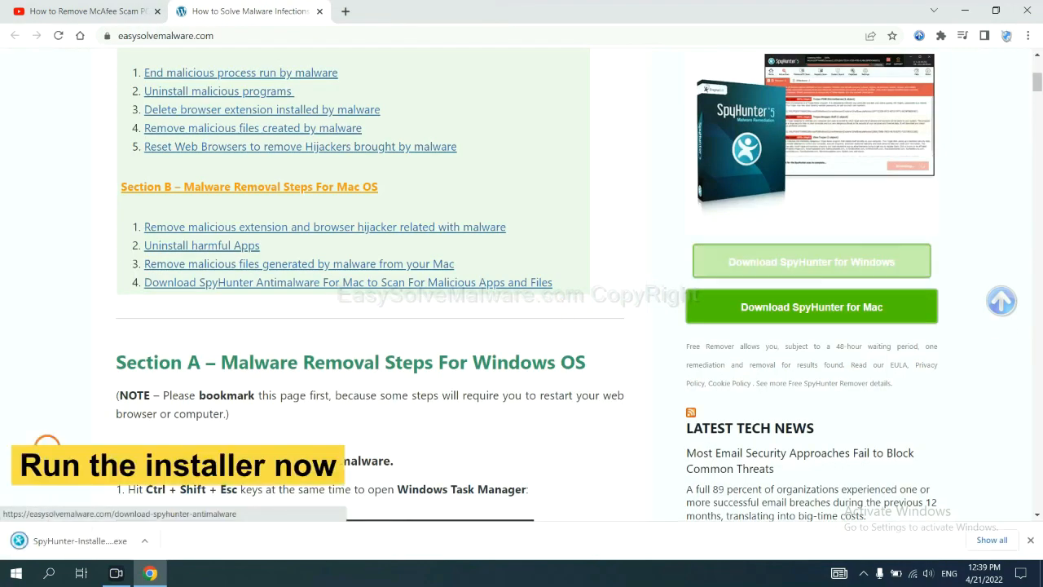
mouse_move(65, 541)
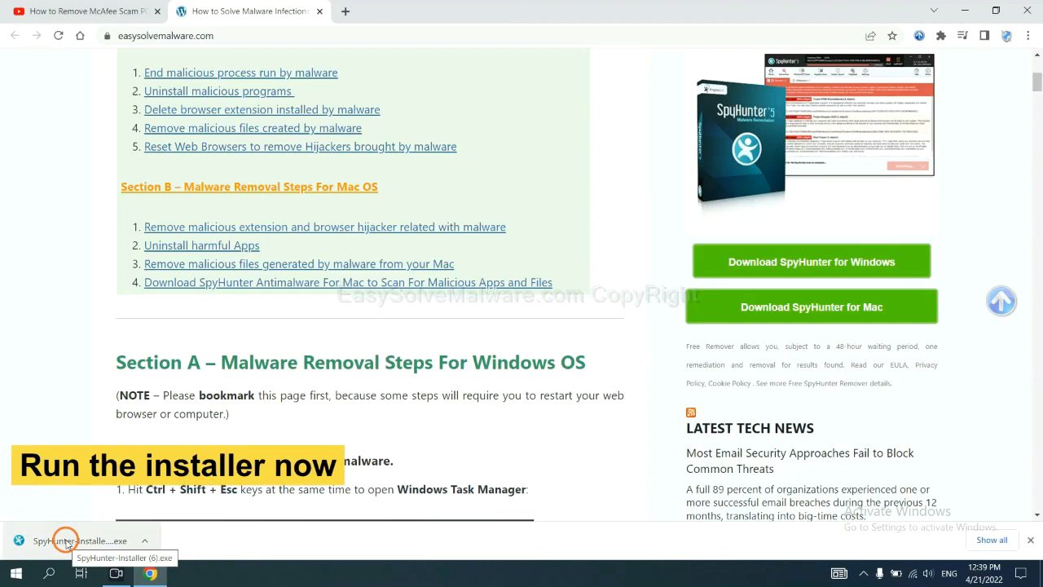
Run the downloaded installer, choose English, accept the EULA and Privacy Policy, and install SpyHunter 5.
click(65, 541)
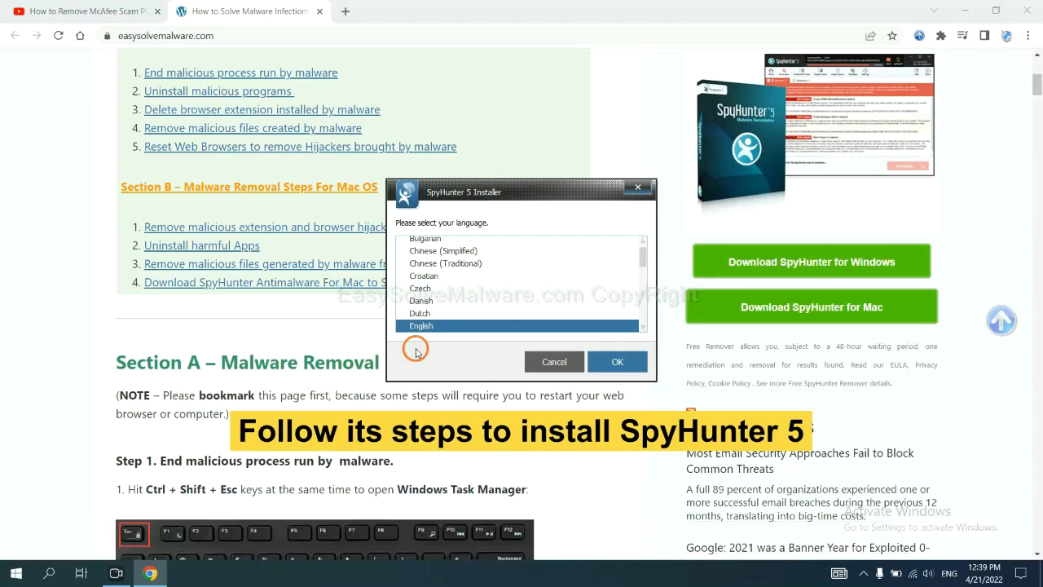
mouse_move(618, 361)
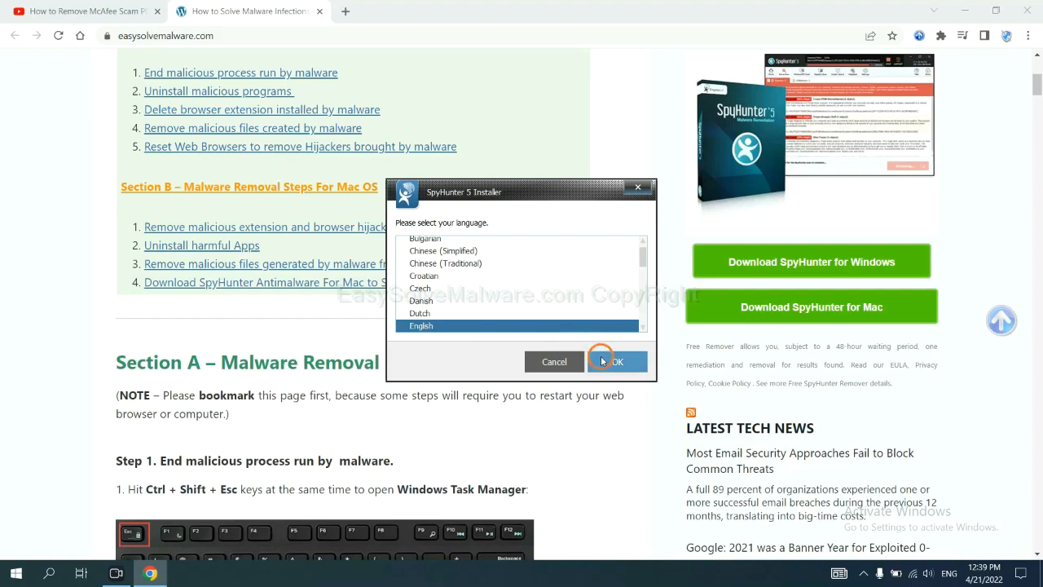
click(616, 362)
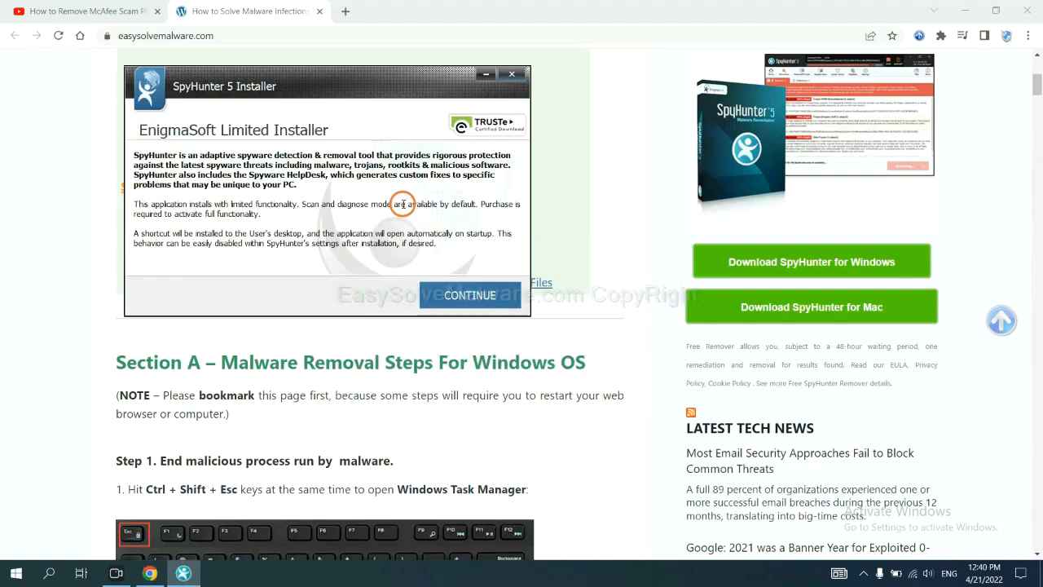
click(470, 295)
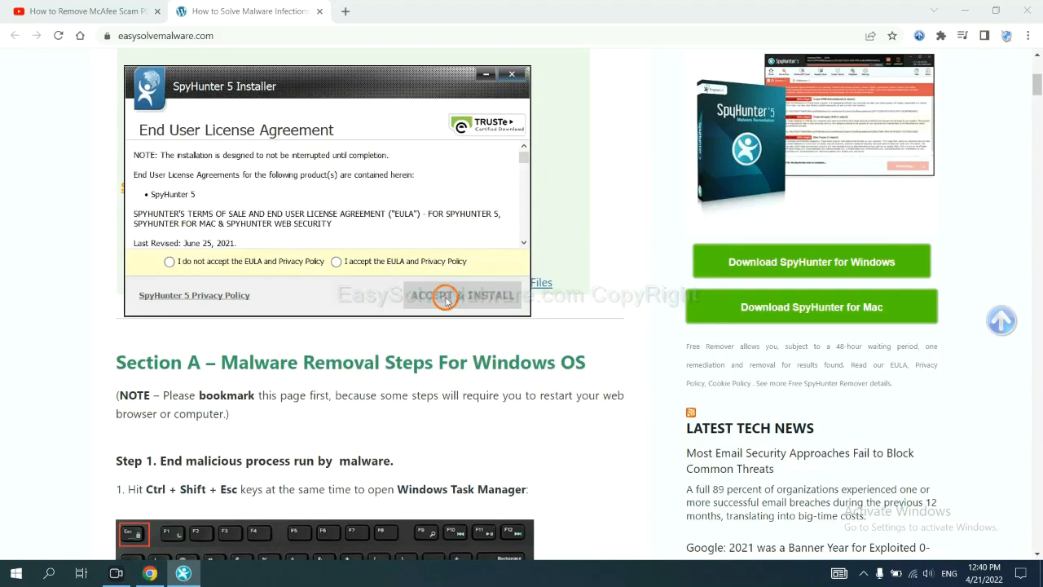
click(336, 261)
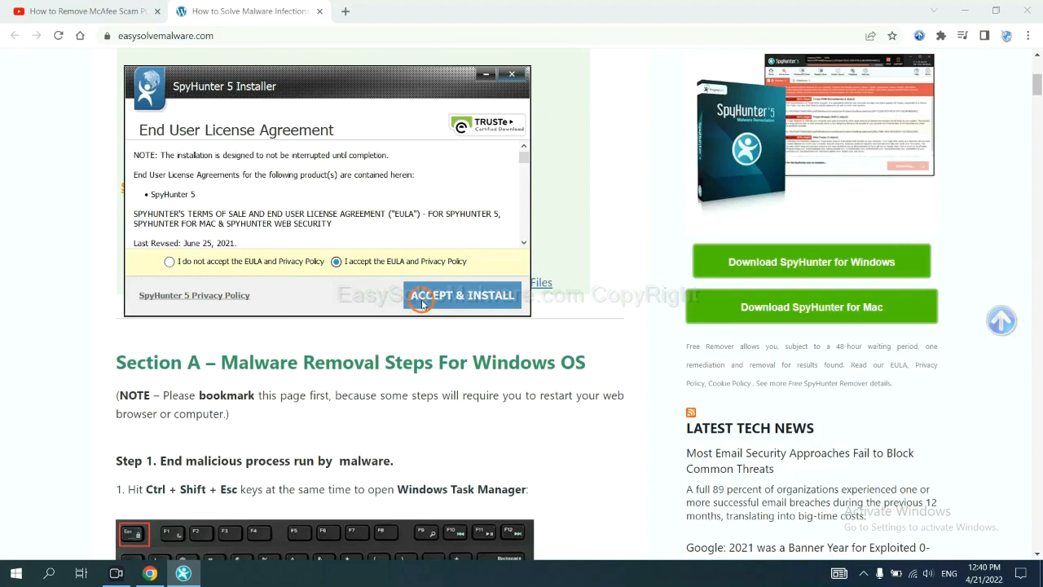
click(463, 295)
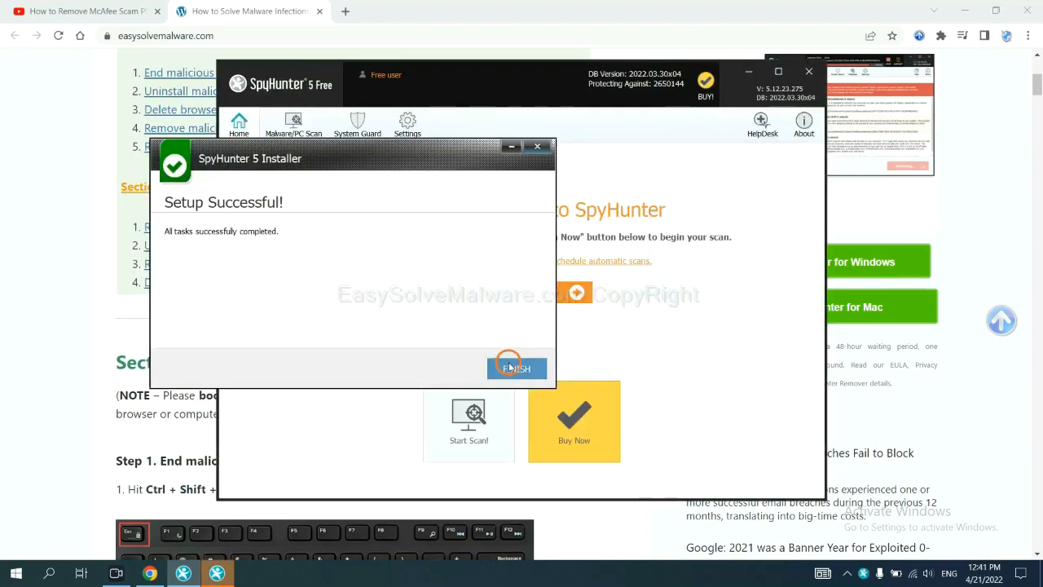
Finish setup, run a SpyHunter malware scan and proceed to remove the detected objects.
click(517, 368)
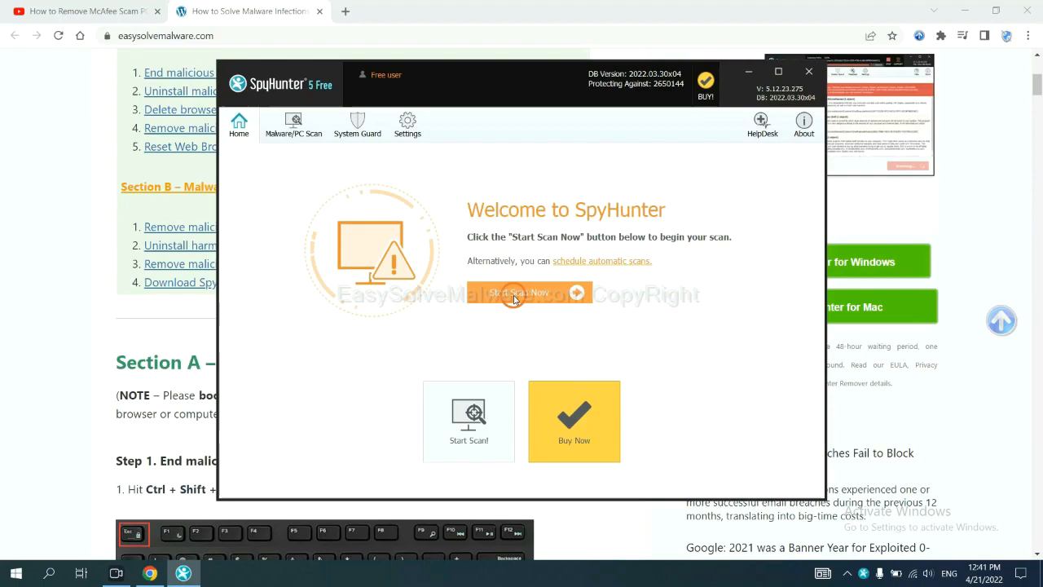
click(518, 294)
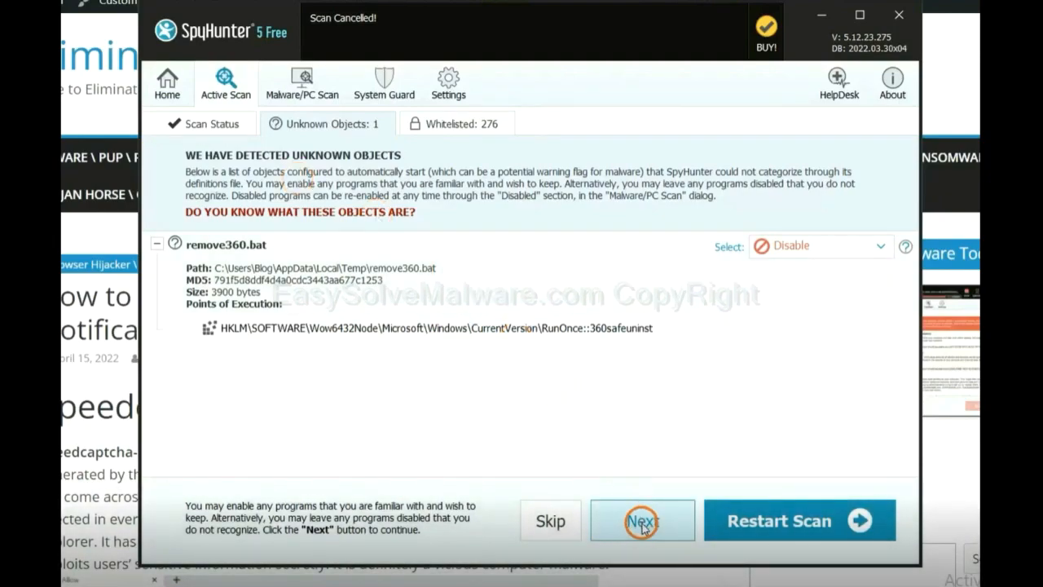
click(642, 519)
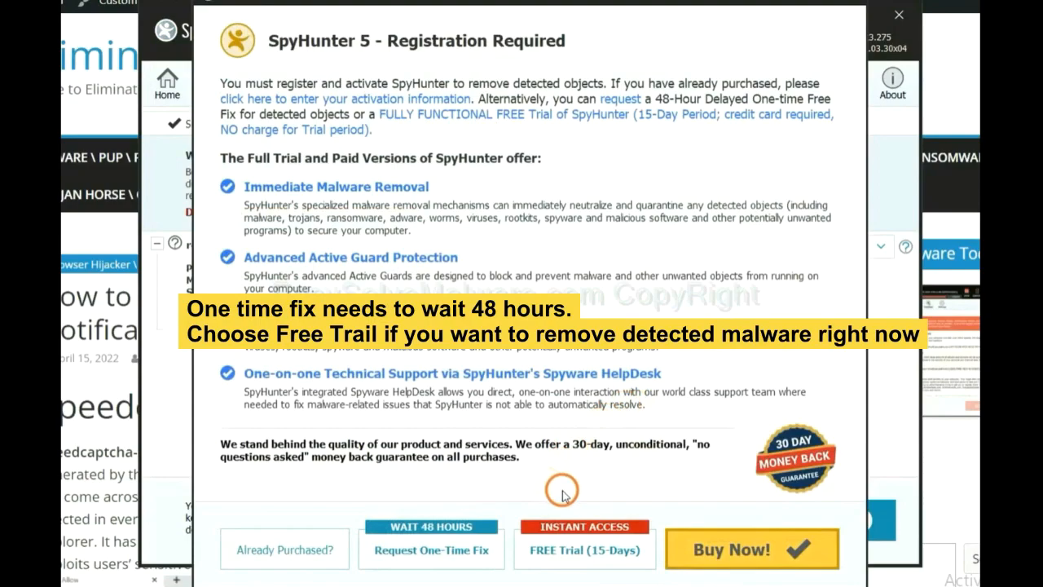
mouse_move(560, 475)
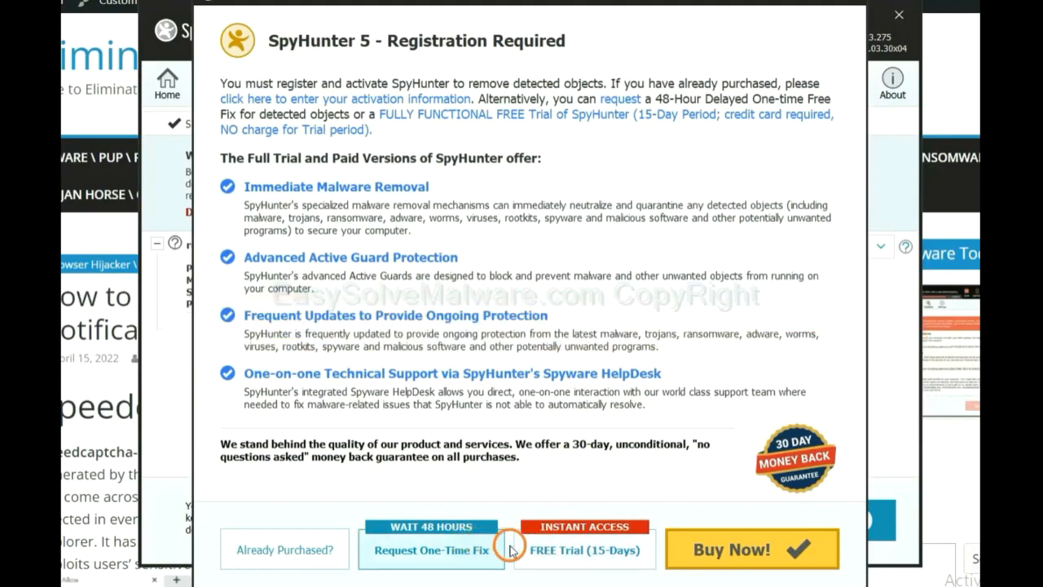
click(900, 15)
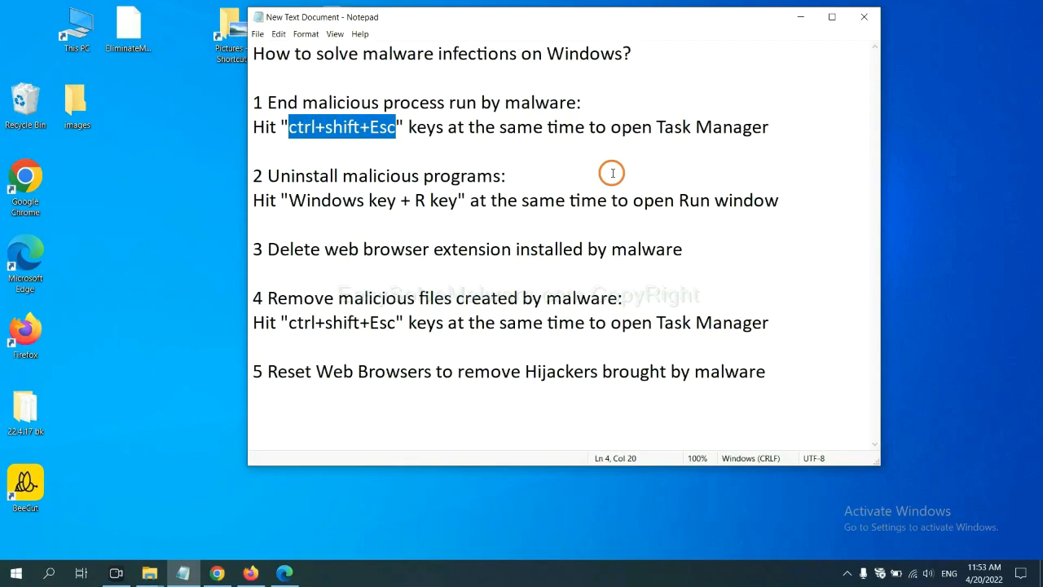
mouse_move(603, 172)
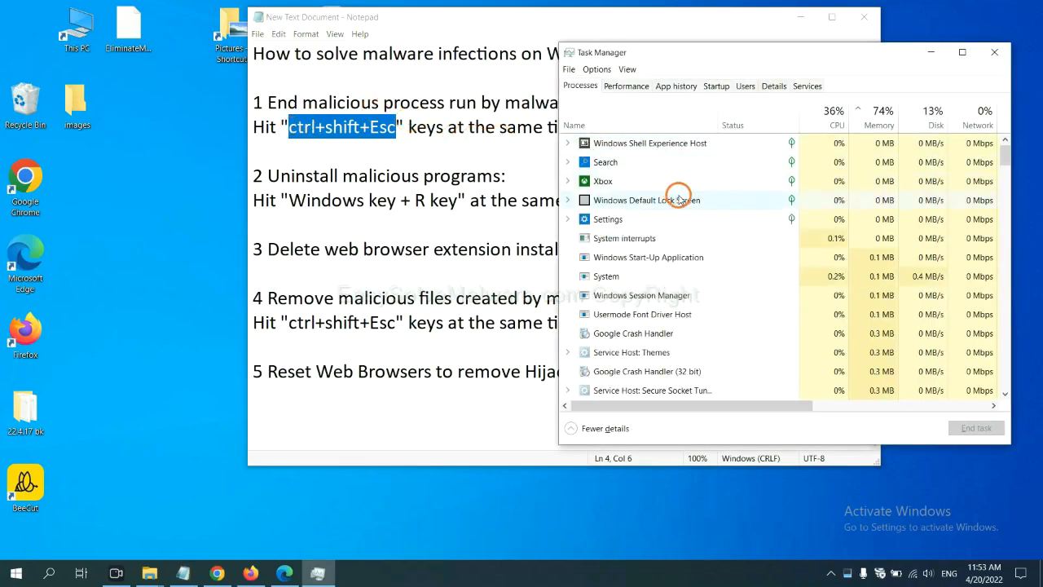
mouse_move(682, 276)
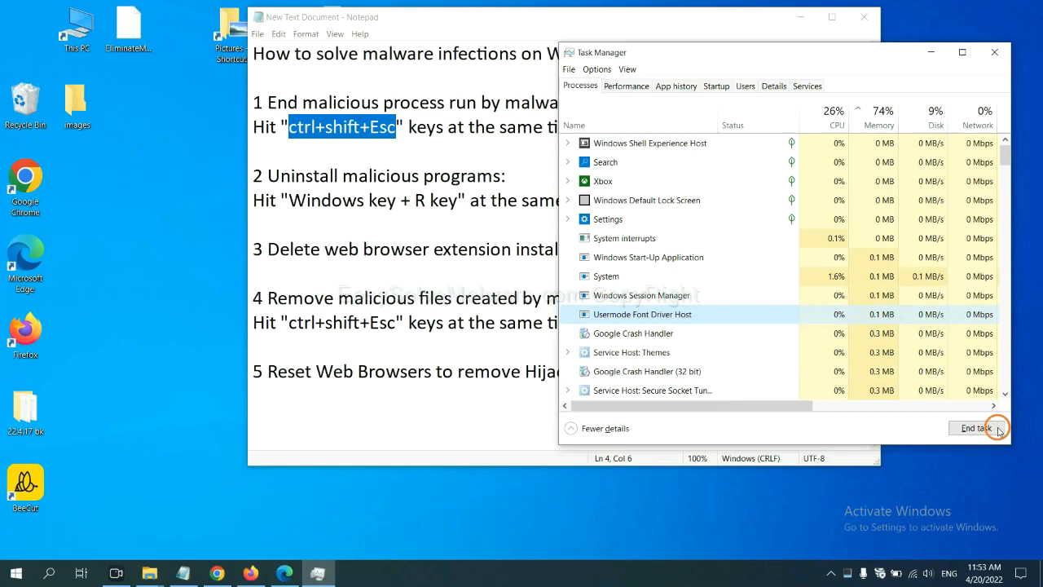
mouse_move(971, 41)
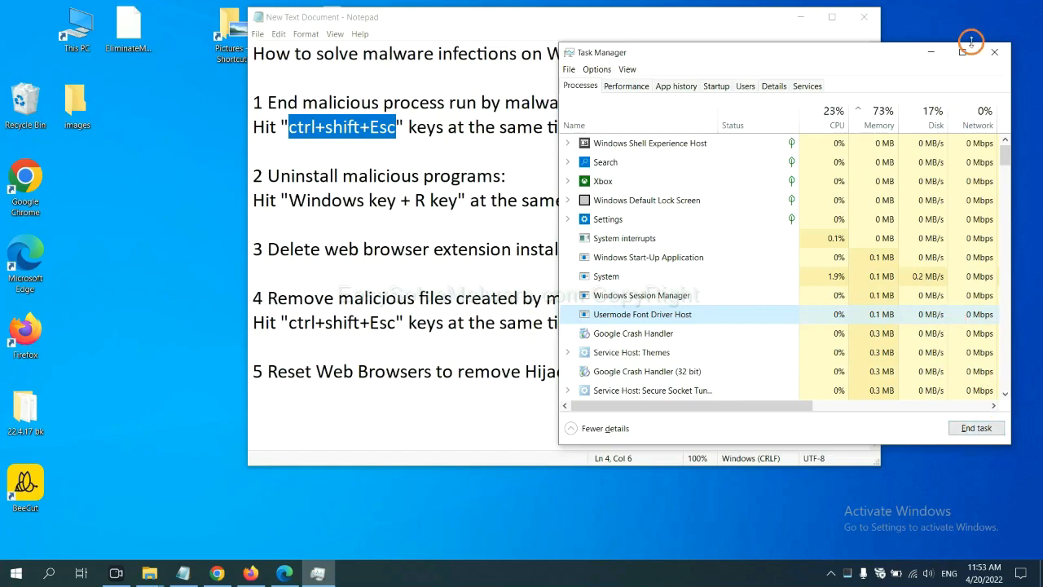
click(994, 52)
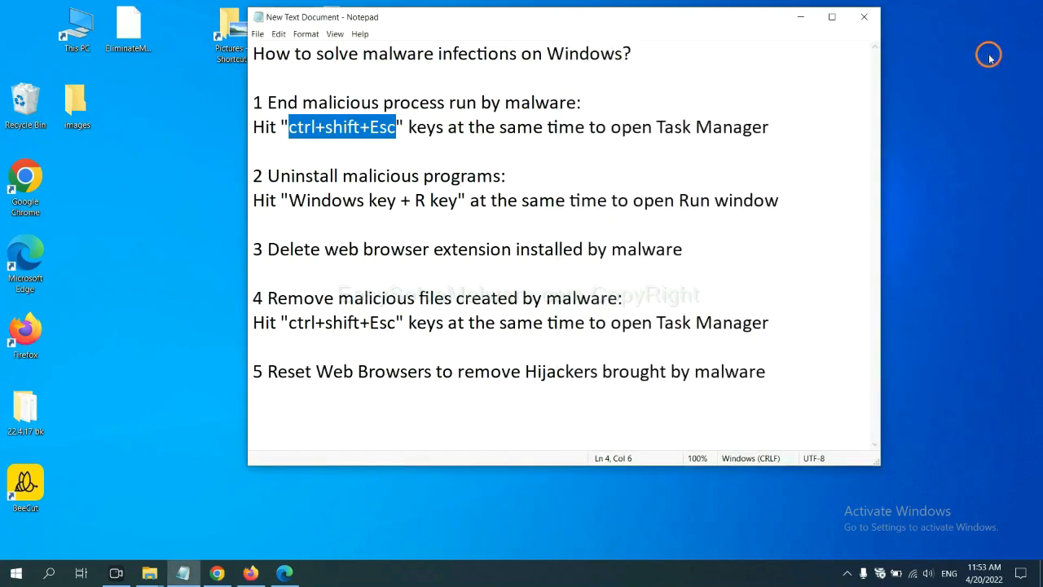
click(476, 199)
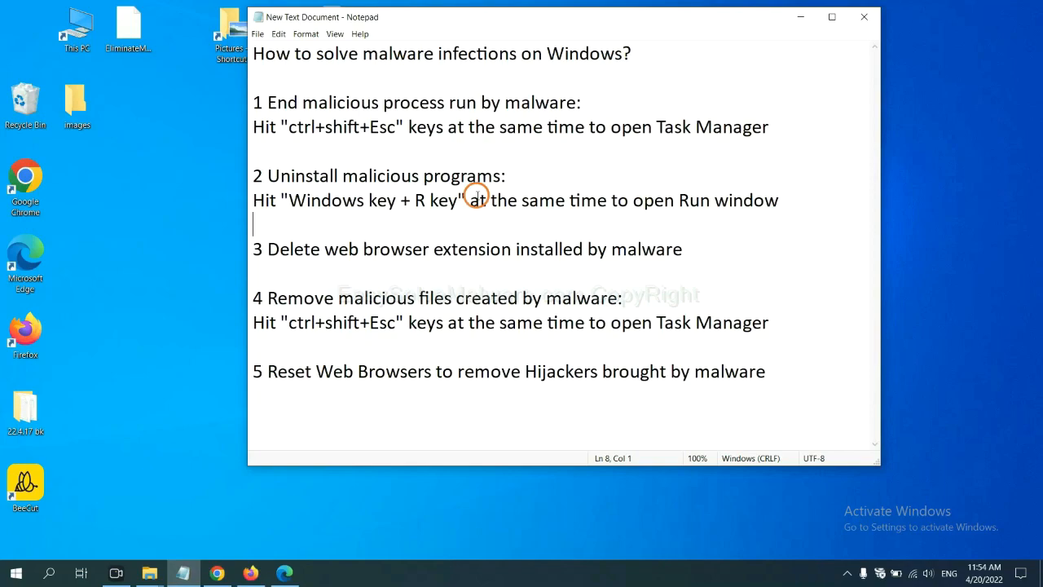
mouse_move(267, 215)
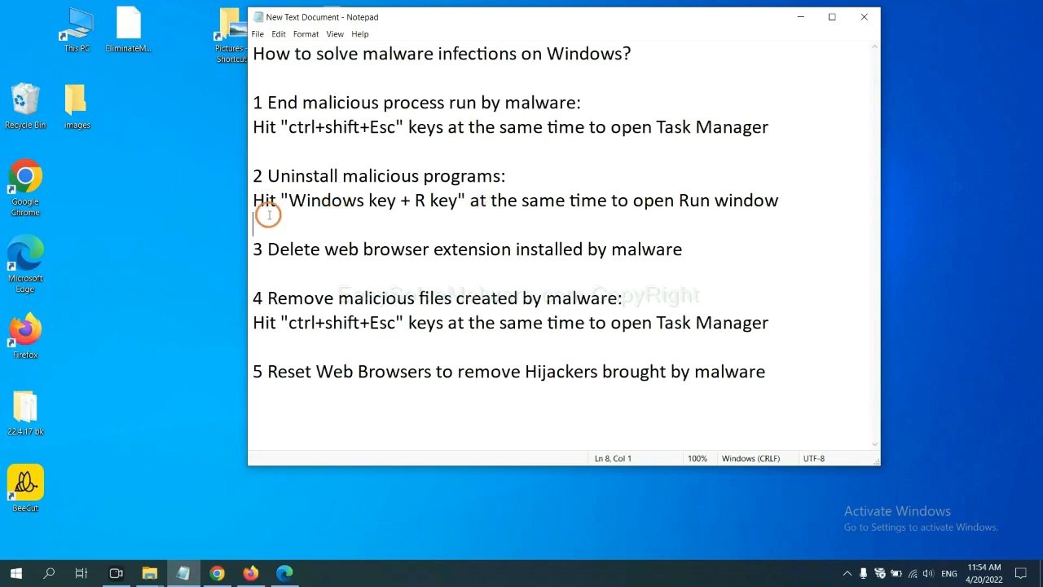
Launch Control Panel through the Run dialog (Win+R, 'control panel').
drag(287, 199, 423, 199)
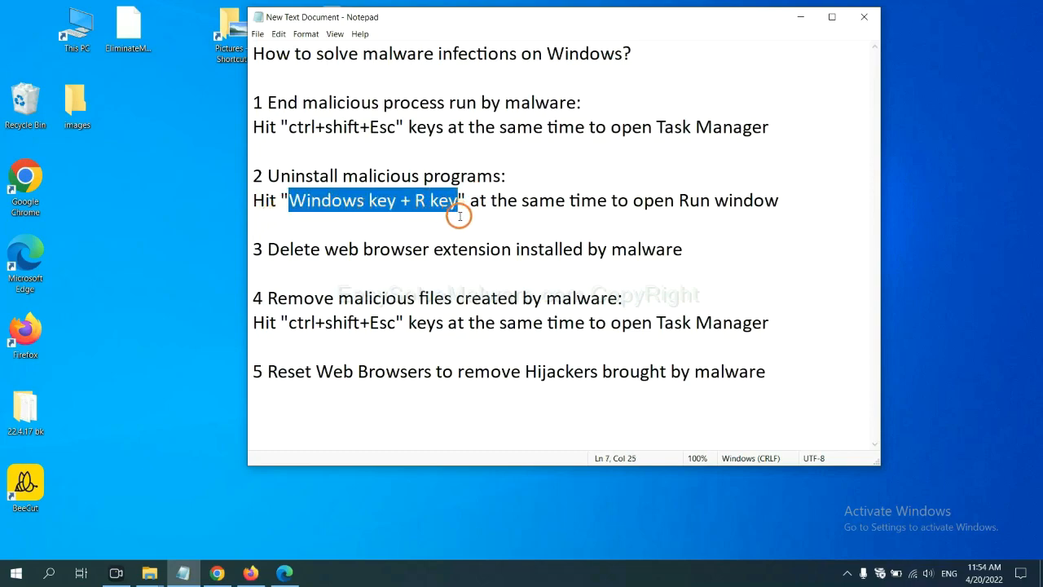
key(win+r)
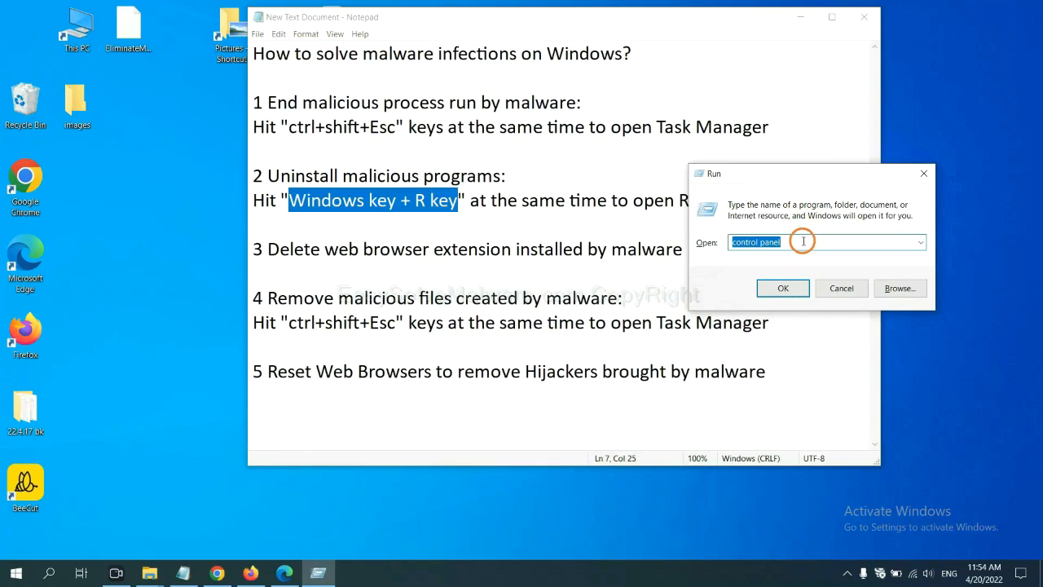
click(806, 241)
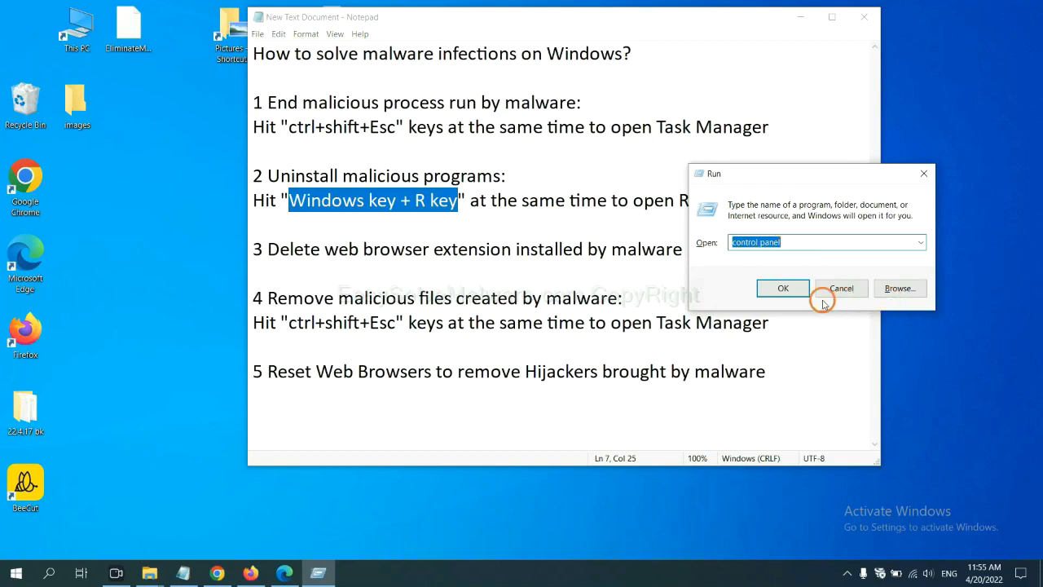
click(782, 286)
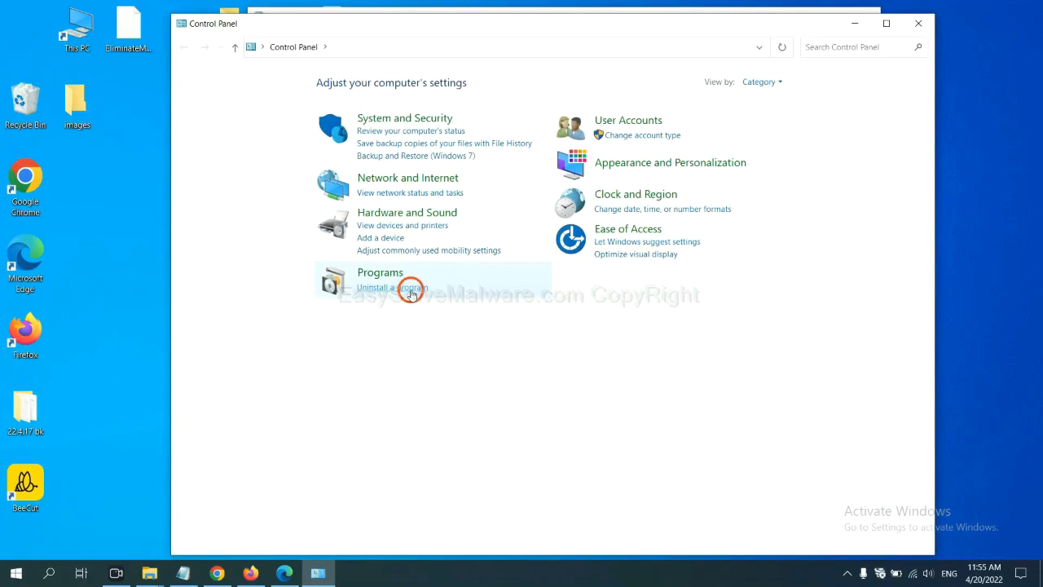
Select Xiph.Org Open Codecs in Programs and Features and start uninstalling it.
click(394, 287)
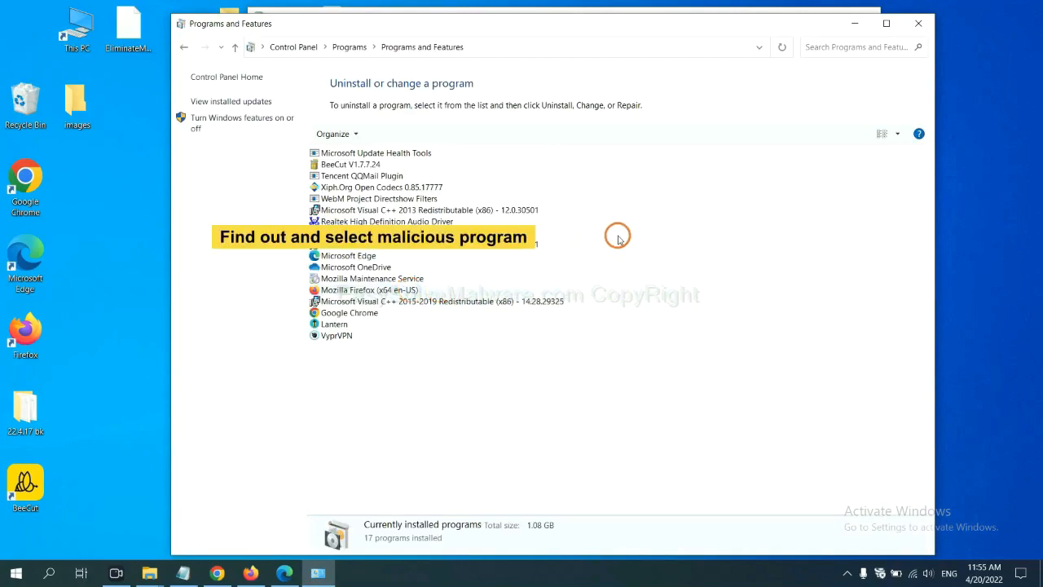
mouse_move(621, 228)
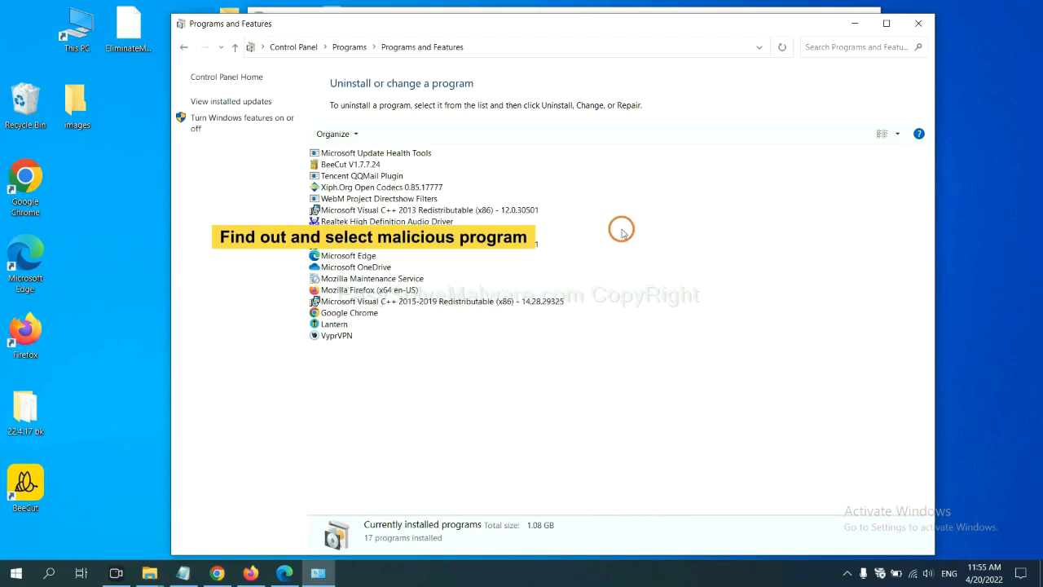
mouse_move(633, 221)
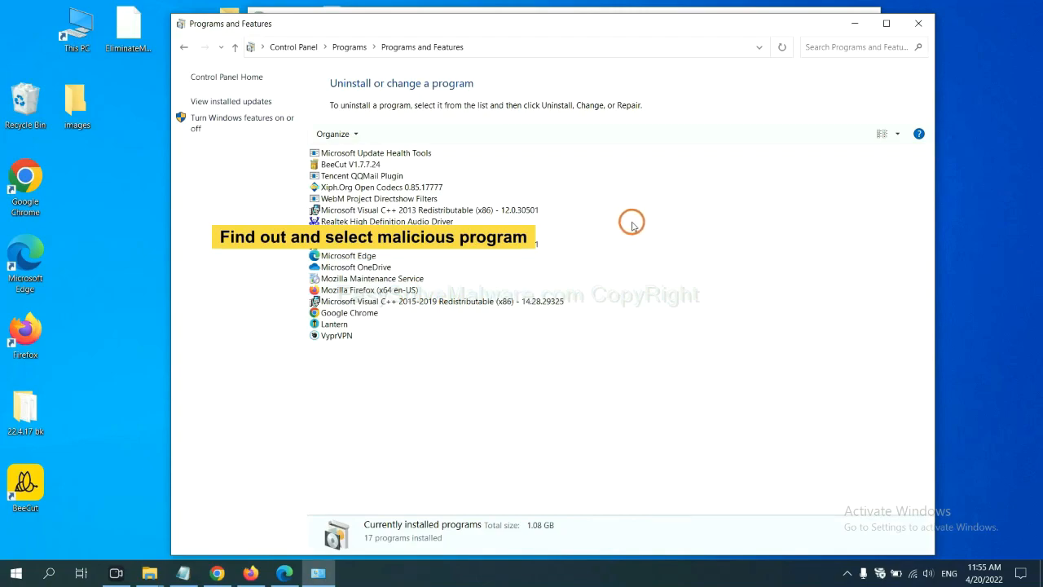
click(381, 186)
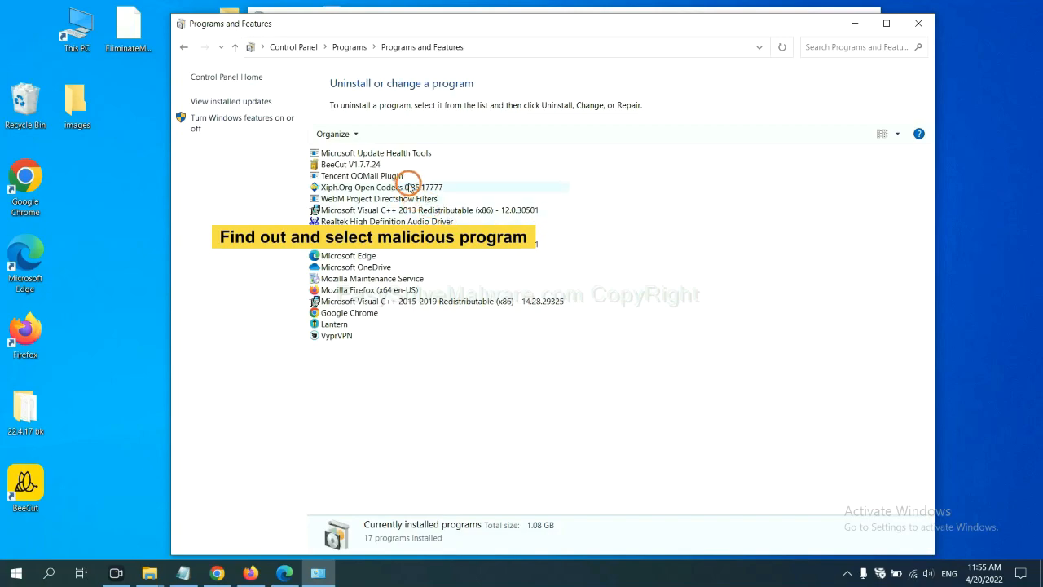
click(381, 185)
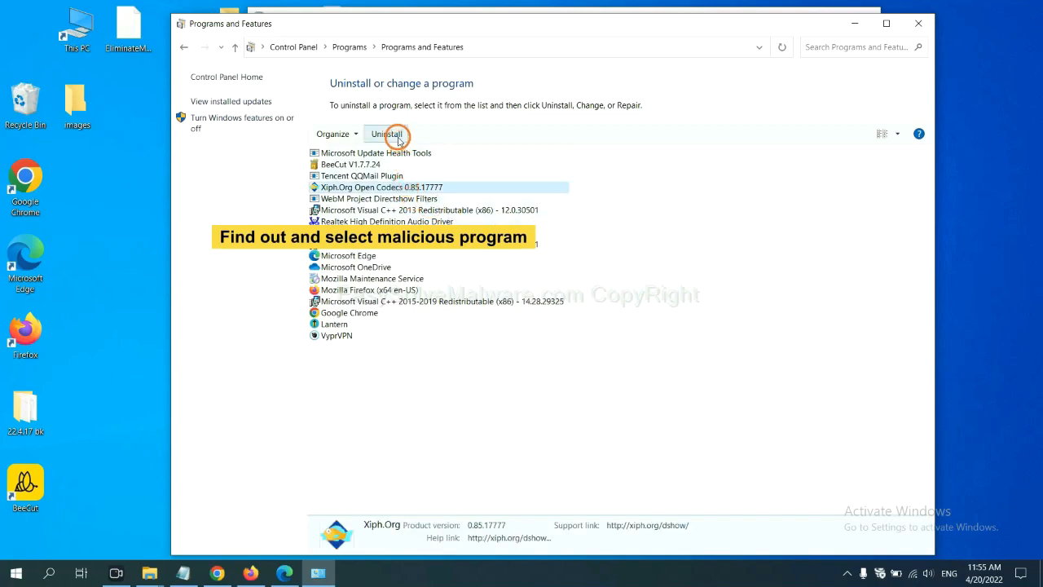
mouse_move(884, 34)
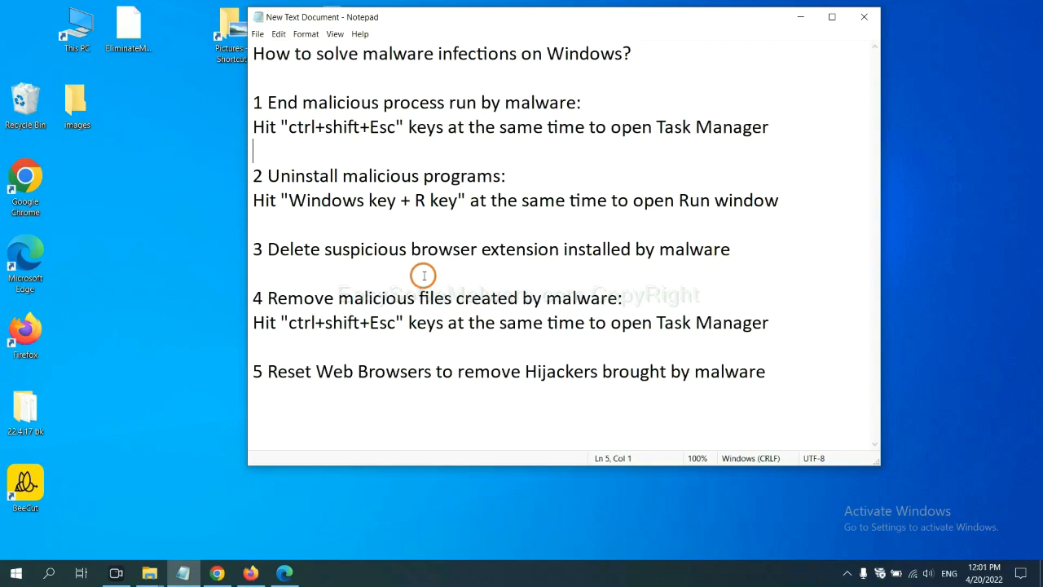
Show Chrome's Extensions page via More tools to review the installed Scroll To Top extension.
click(215, 574)
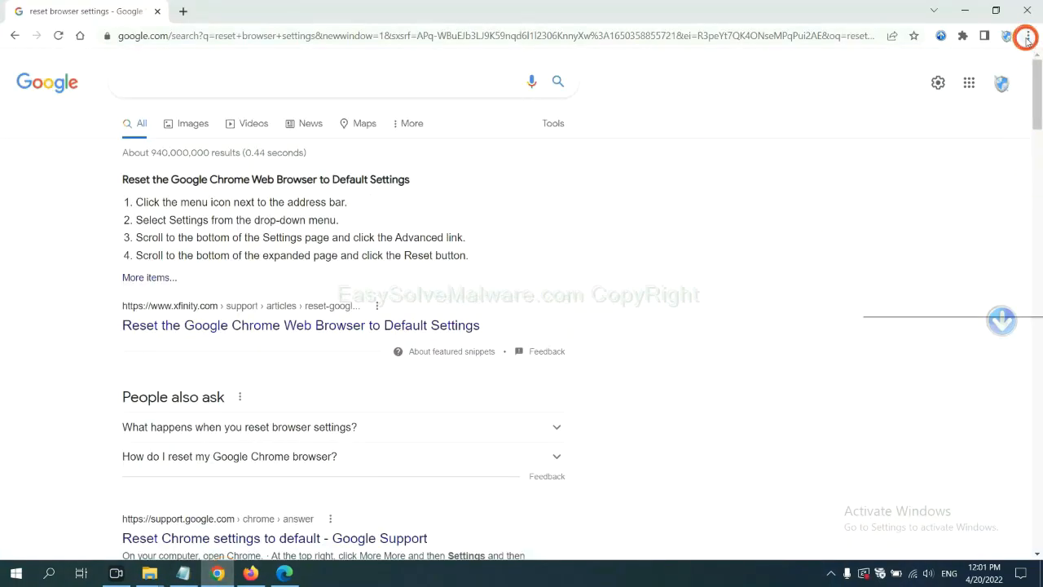
click(1027, 36)
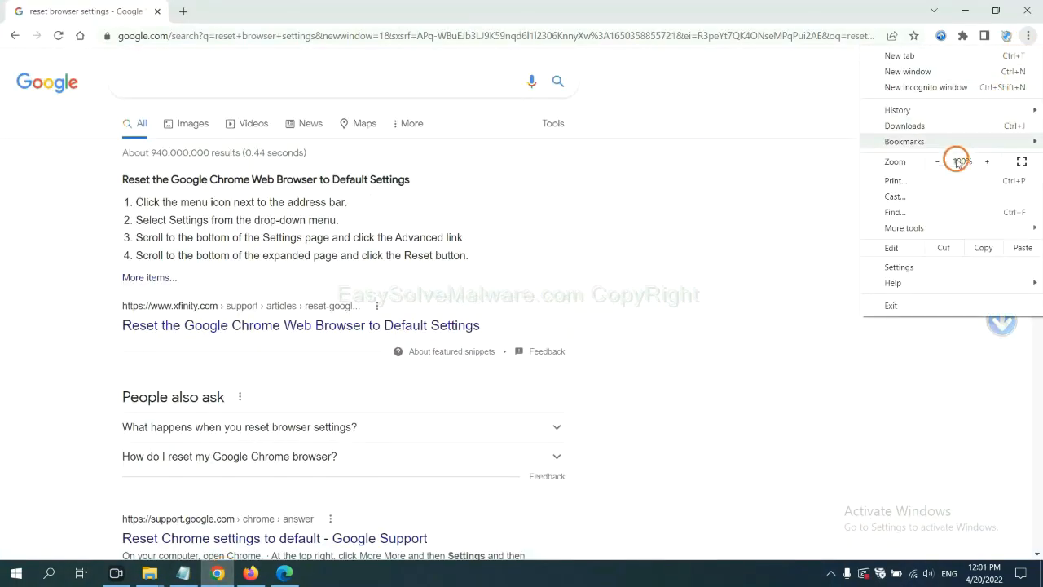
click(903, 228)
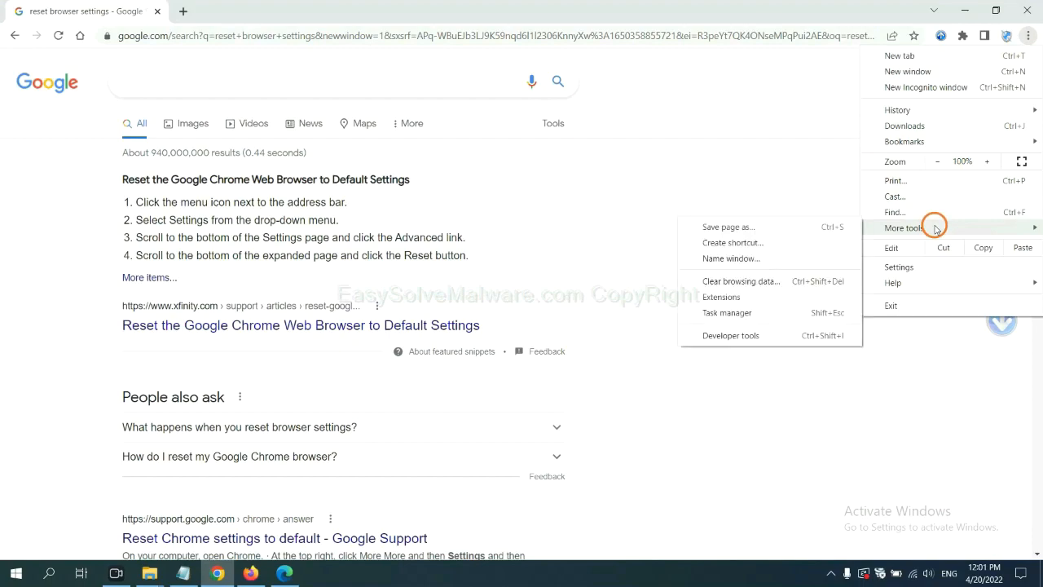
click(720, 297)
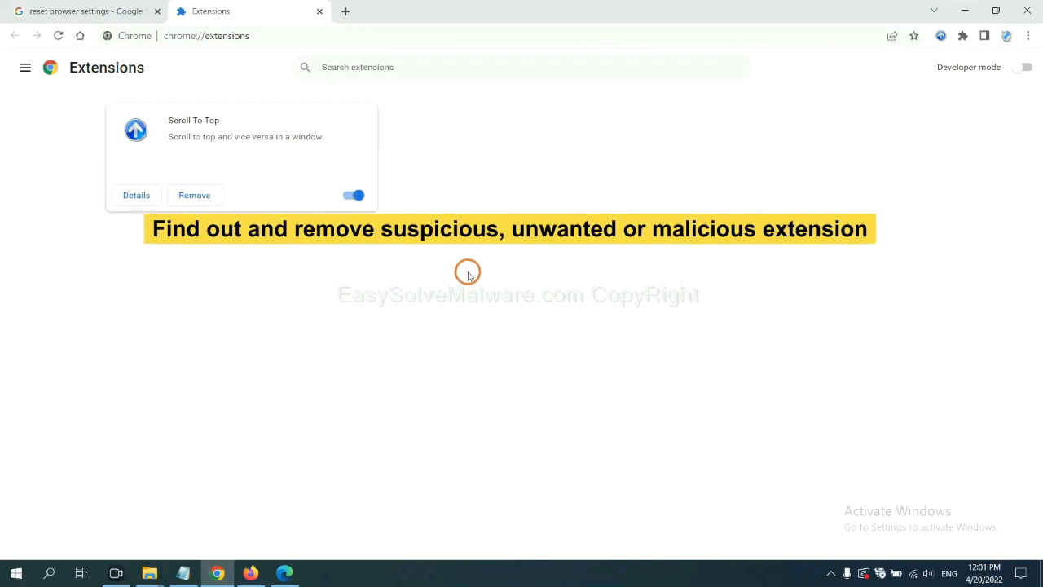
mouse_move(471, 264)
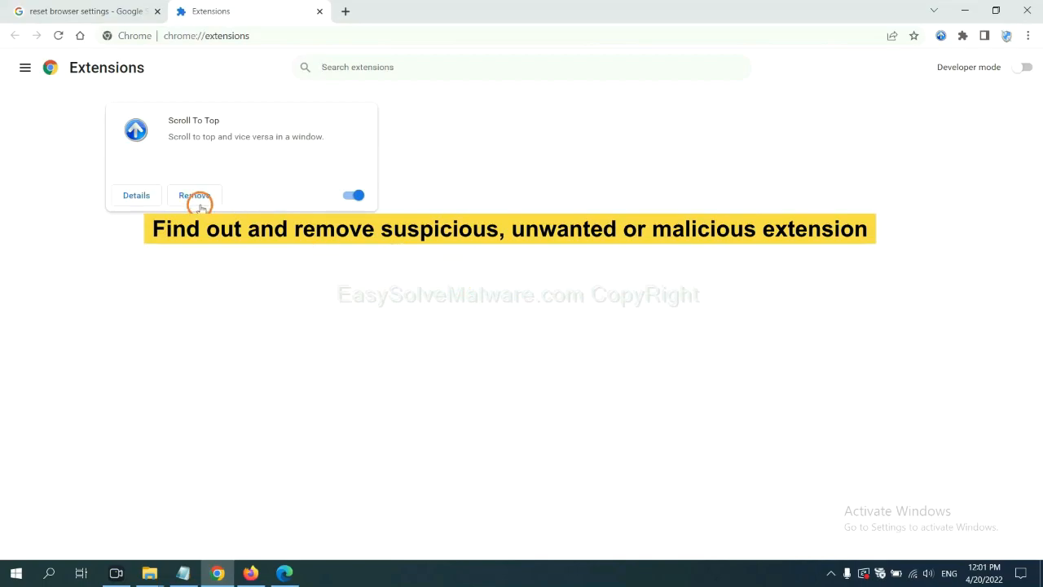
mouse_move(325, 501)
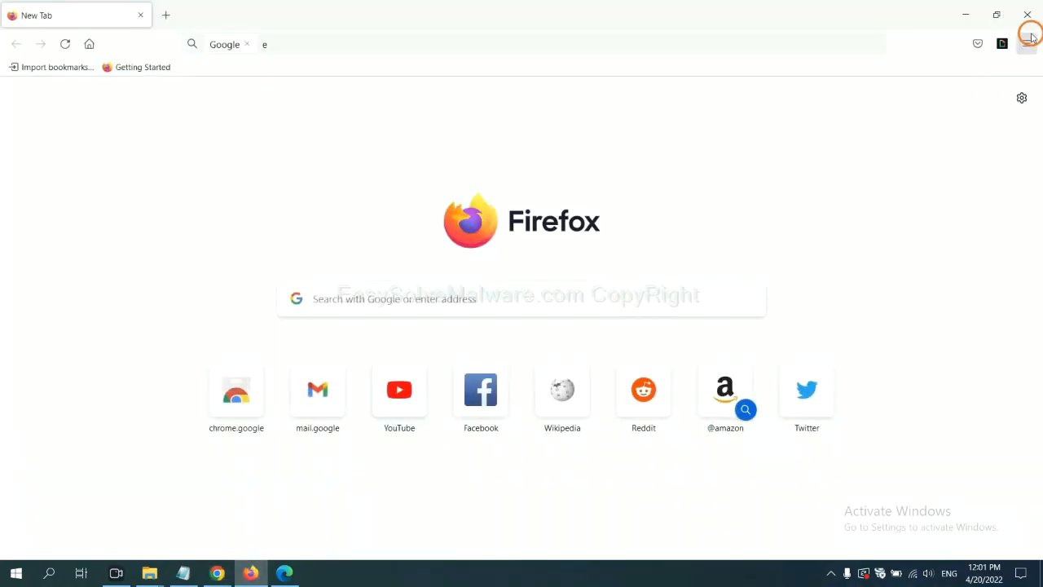
Show Firefox's Add-ons Manager and bring up the options for the GIPHY for Firefox extension.
click(1026, 44)
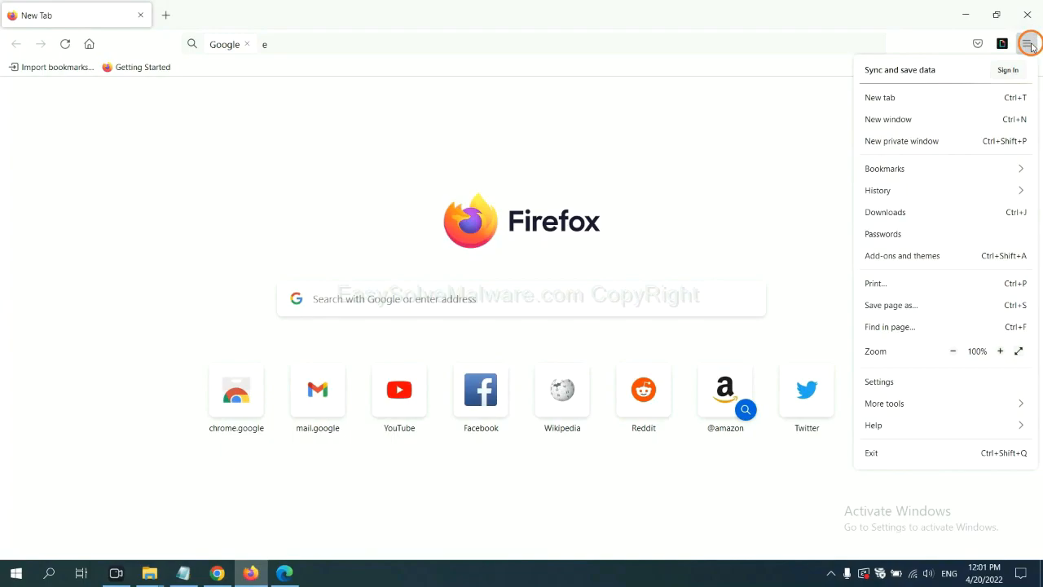
mouse_move(925, 212)
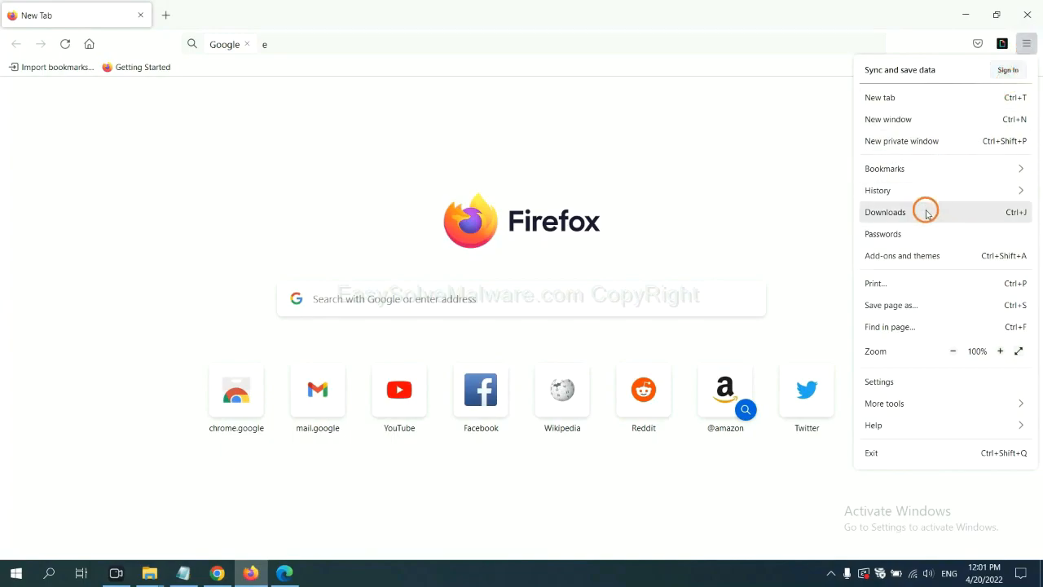
mouse_move(912, 254)
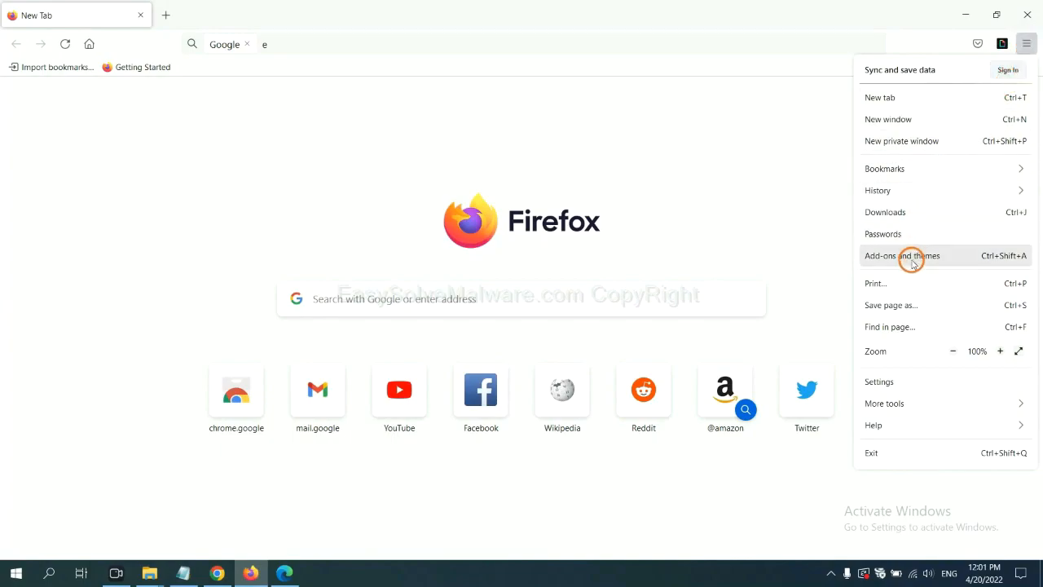
click(903, 254)
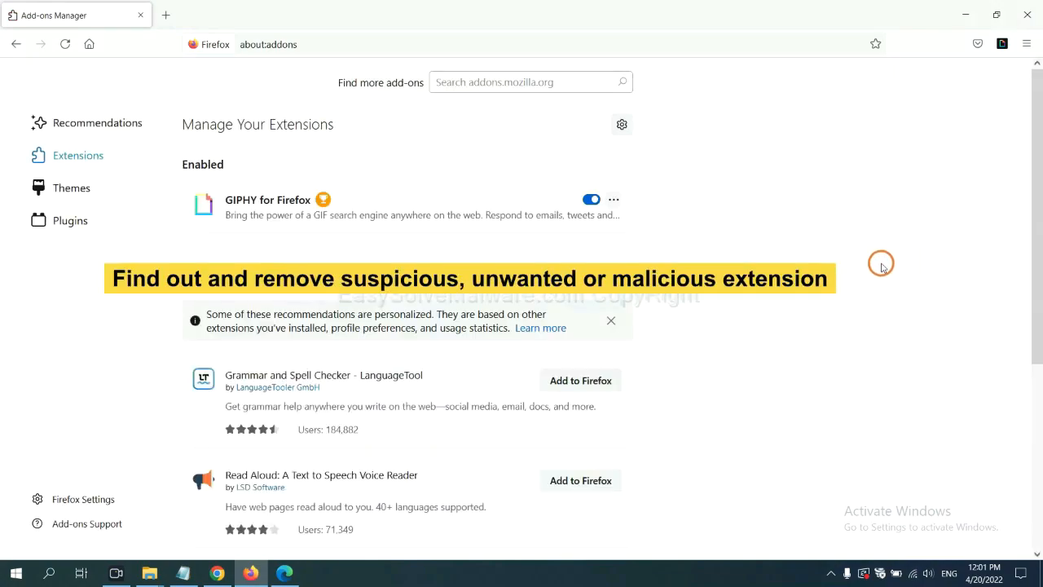
mouse_move(877, 264)
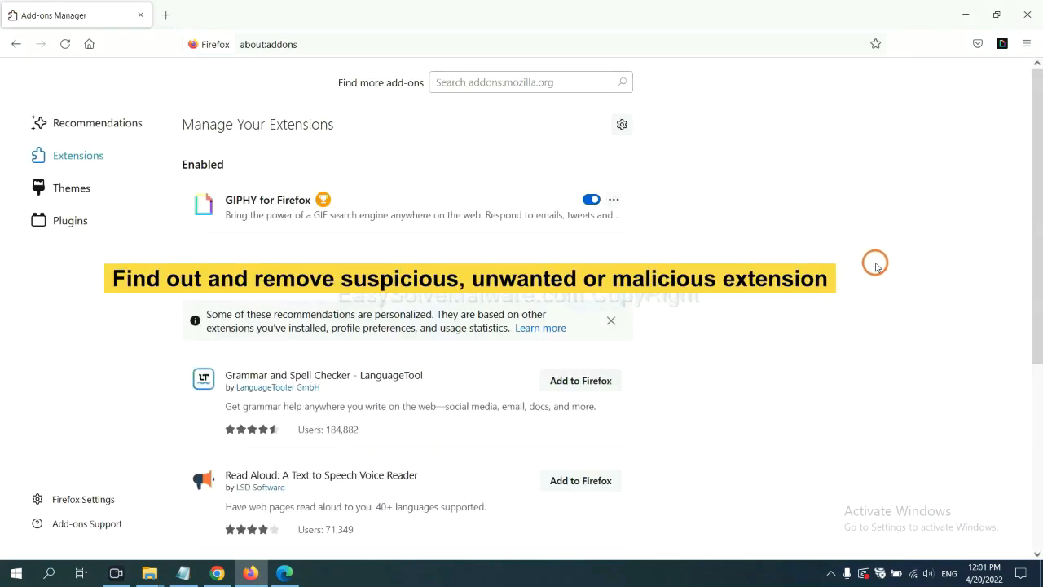
mouse_move(639, 215)
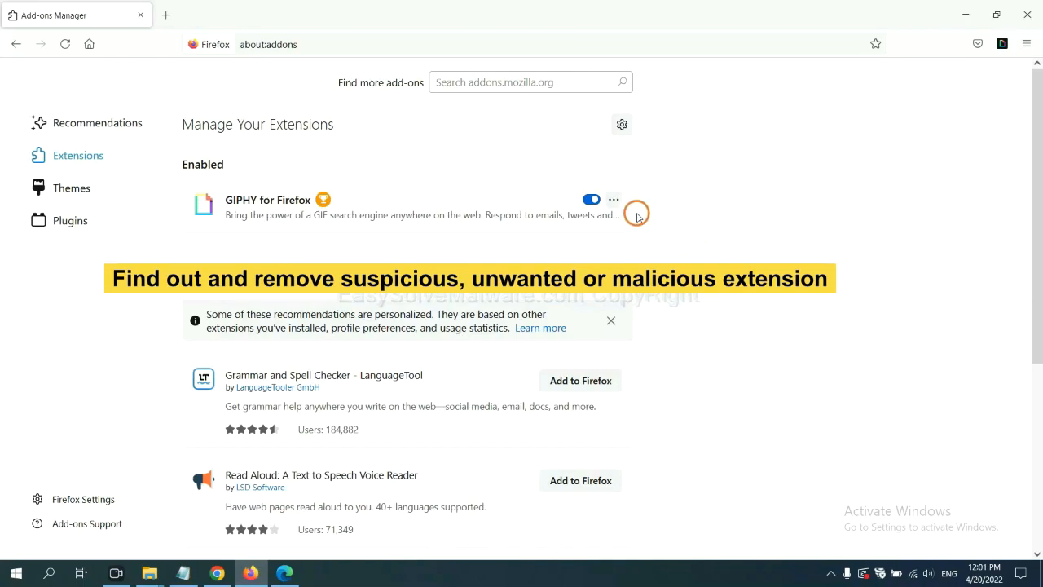
click(613, 199)
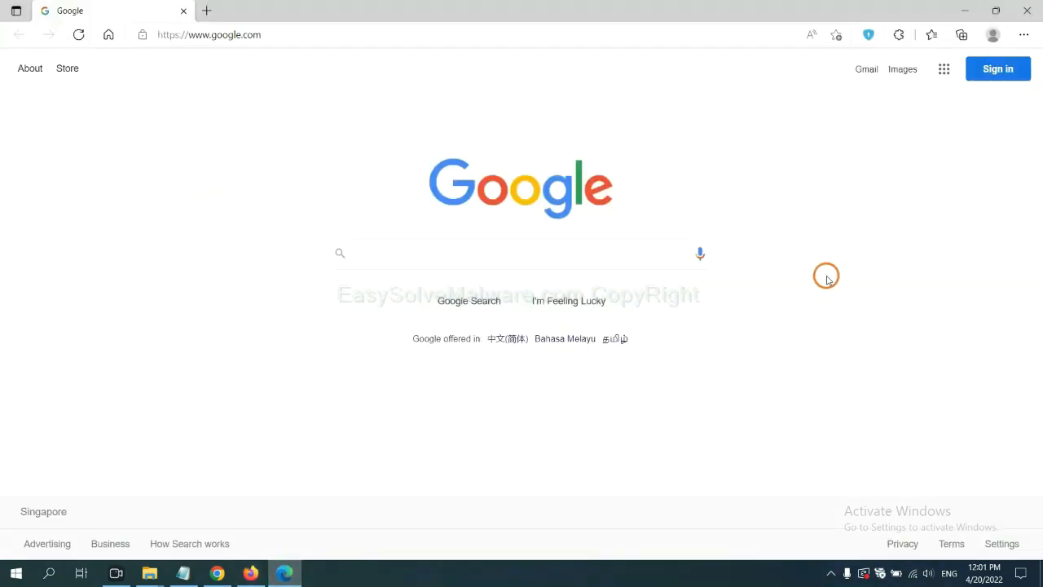
mouse_move(1023, 36)
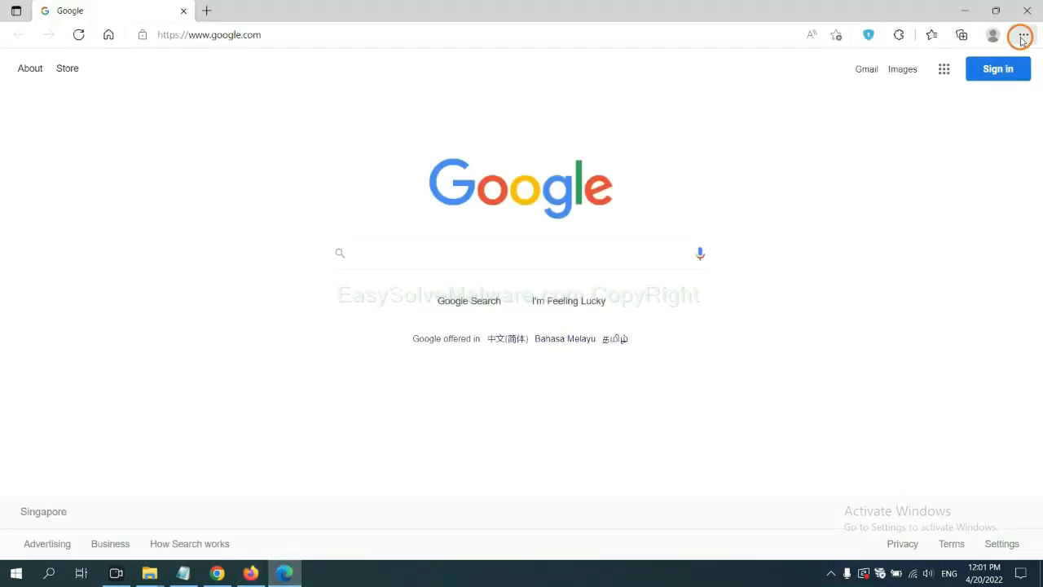
Remove the ArcVpn Free Fast VPN Proxy extension from Edge's Manage extensions page.
click(1020, 36)
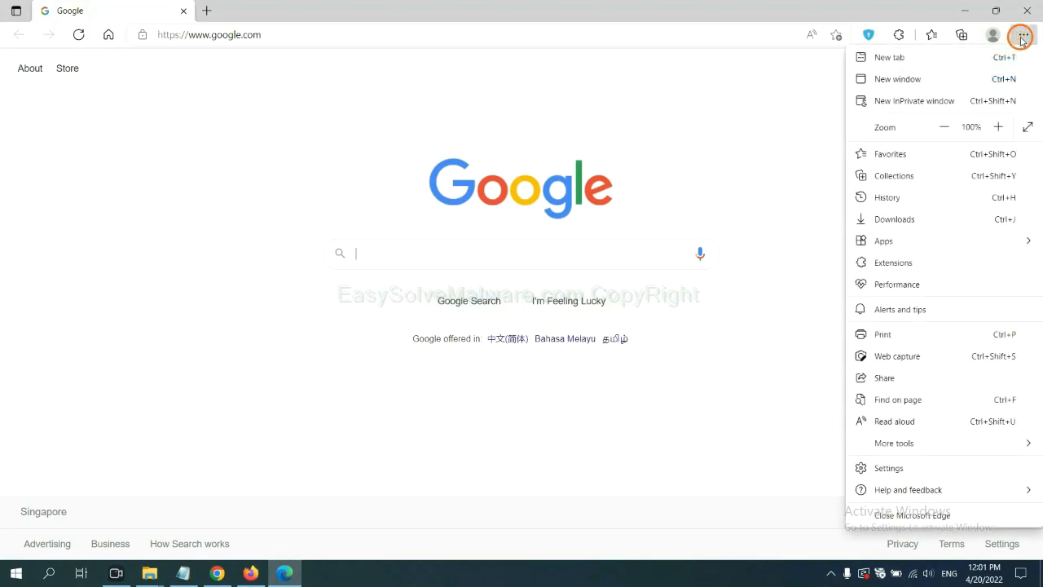
mouse_move(893, 261)
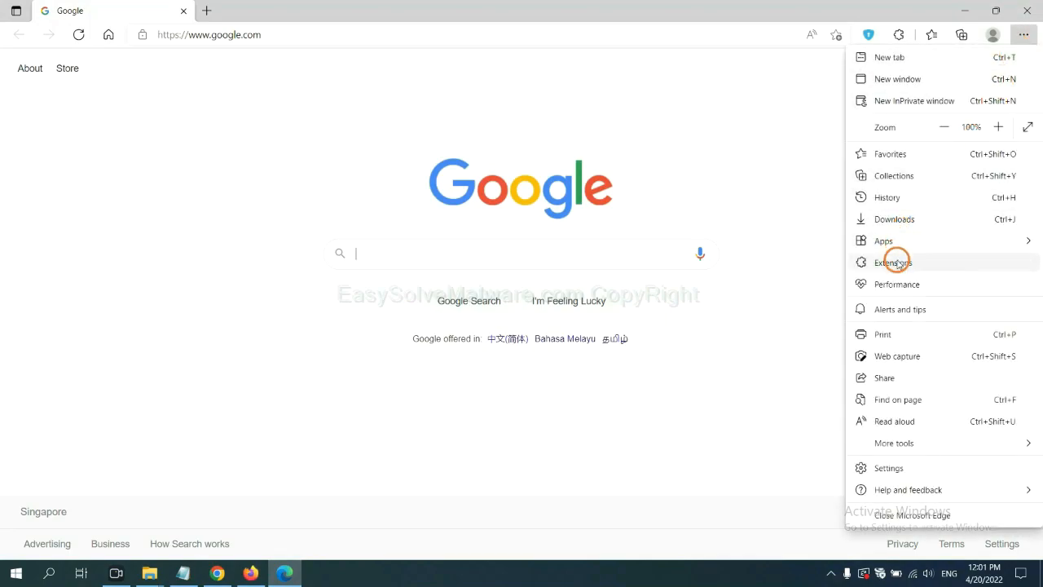
click(893, 261)
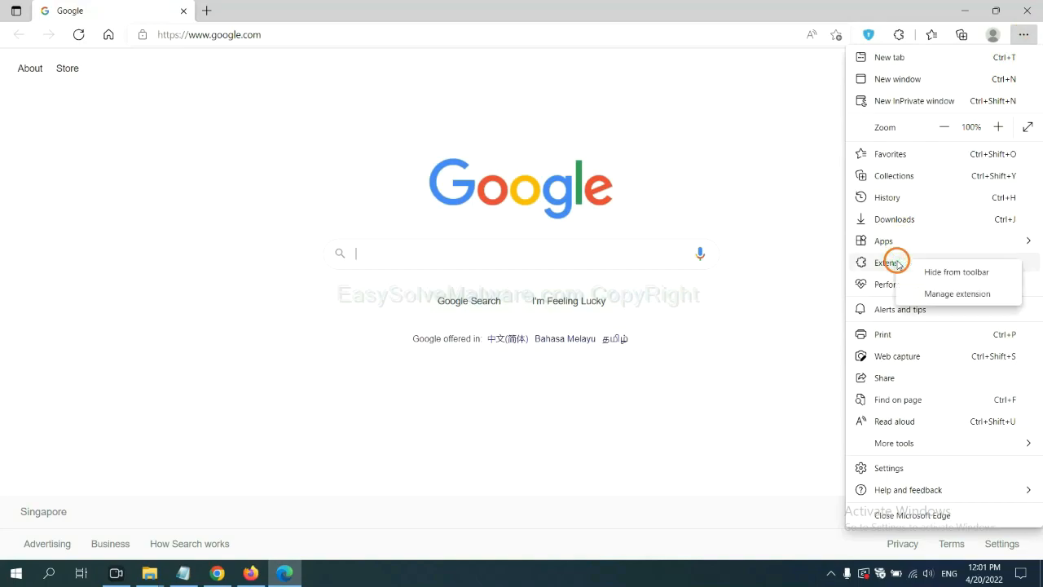
mouse_move(956, 293)
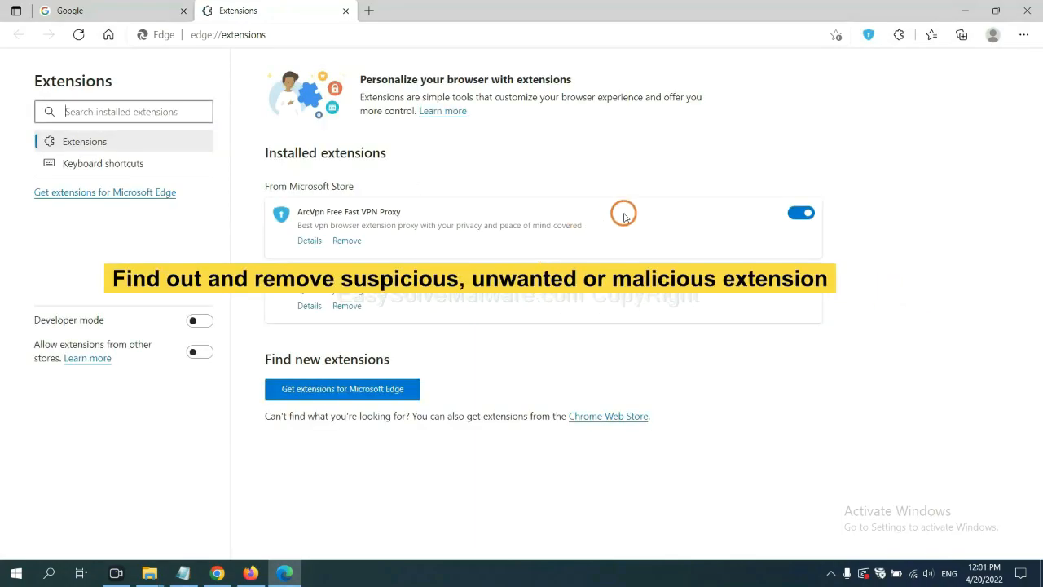
mouse_move(433, 258)
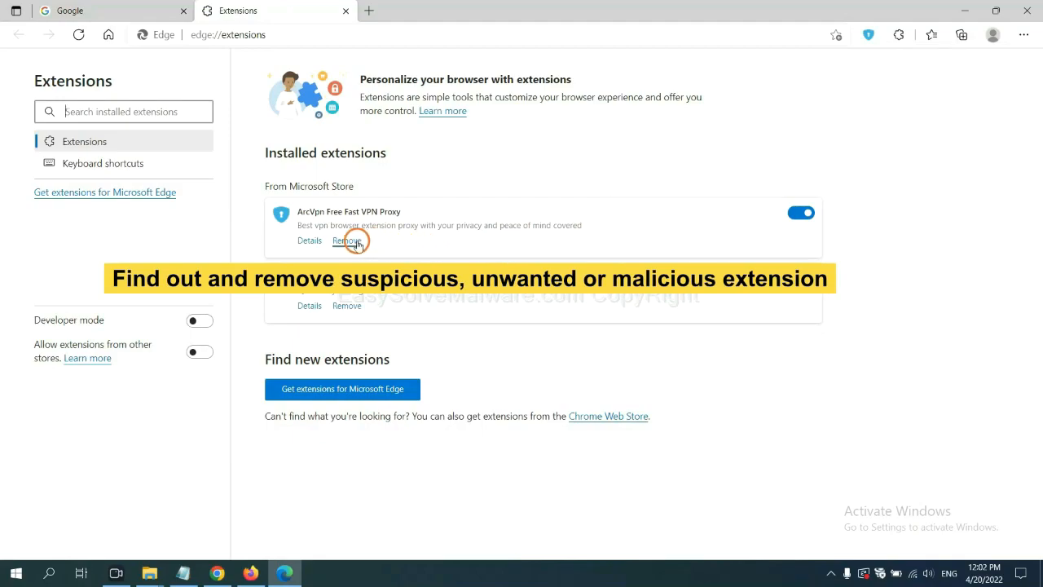
click(346, 241)
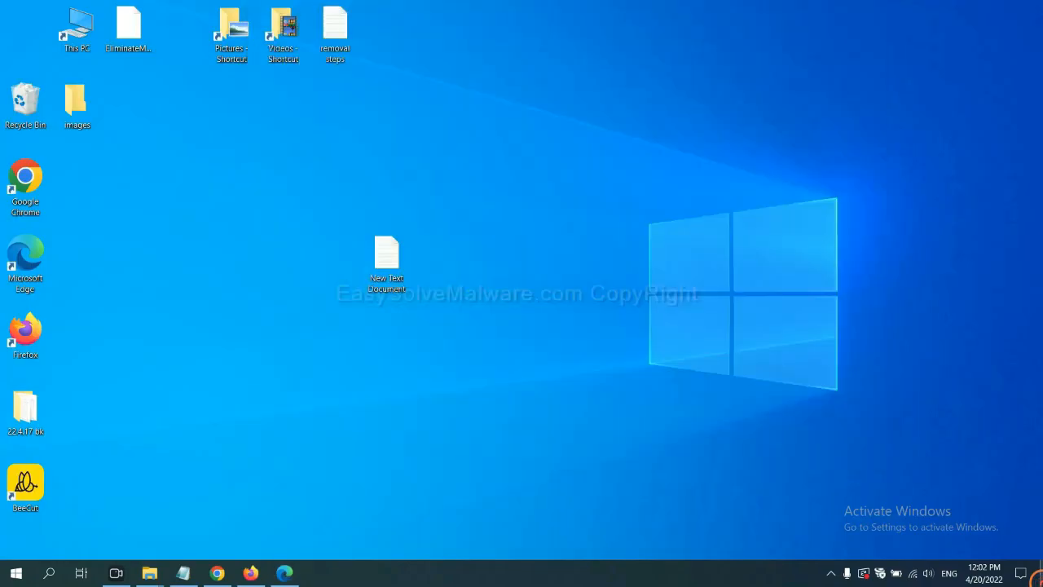
Reopen the desktop notes at step 4 and launch Registry Editor via Run with 'regedit'.
double_click(386, 260)
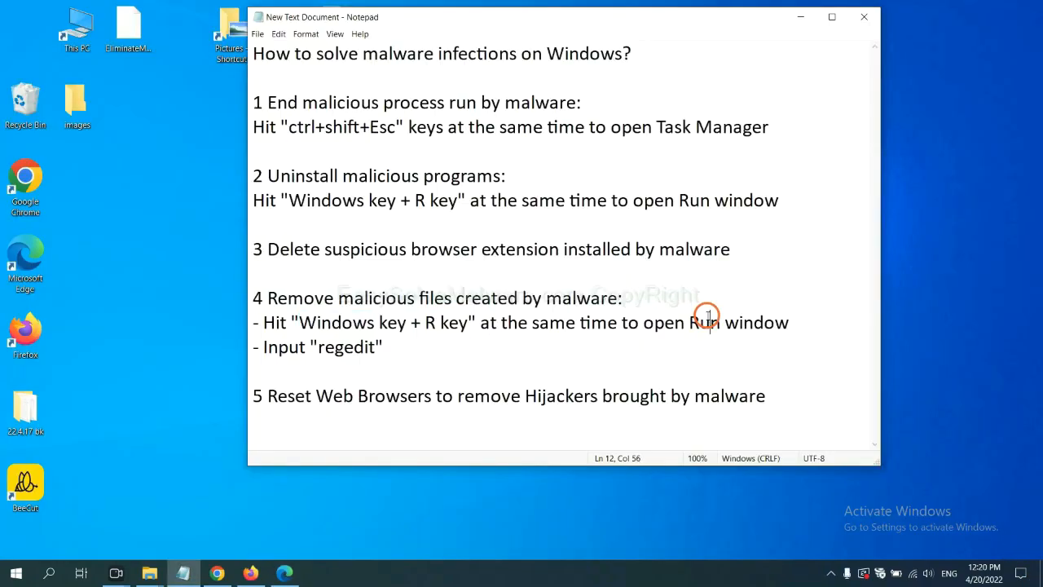
mouse_move(314, 329)
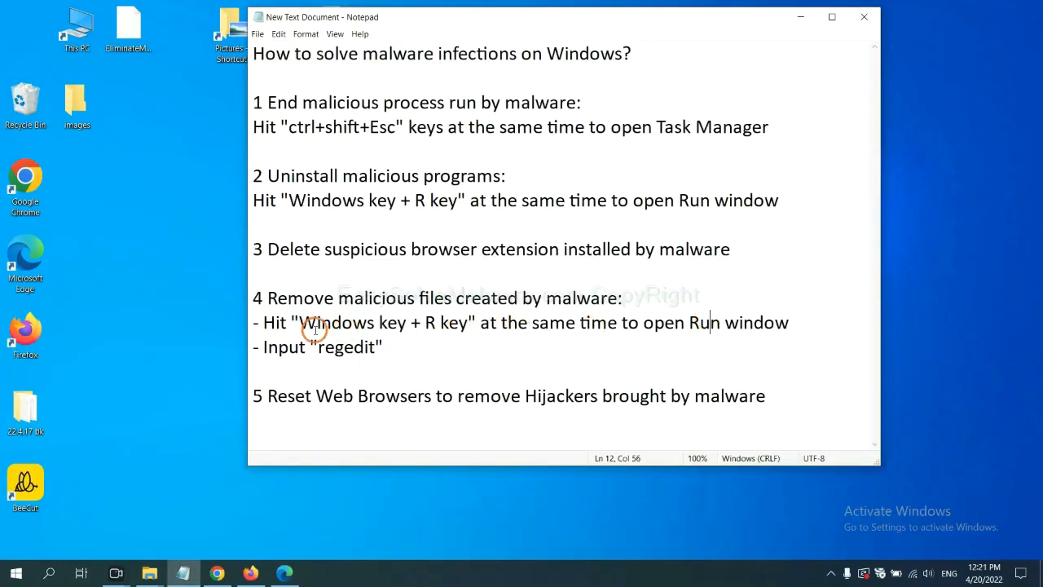
mouse_move(453, 297)
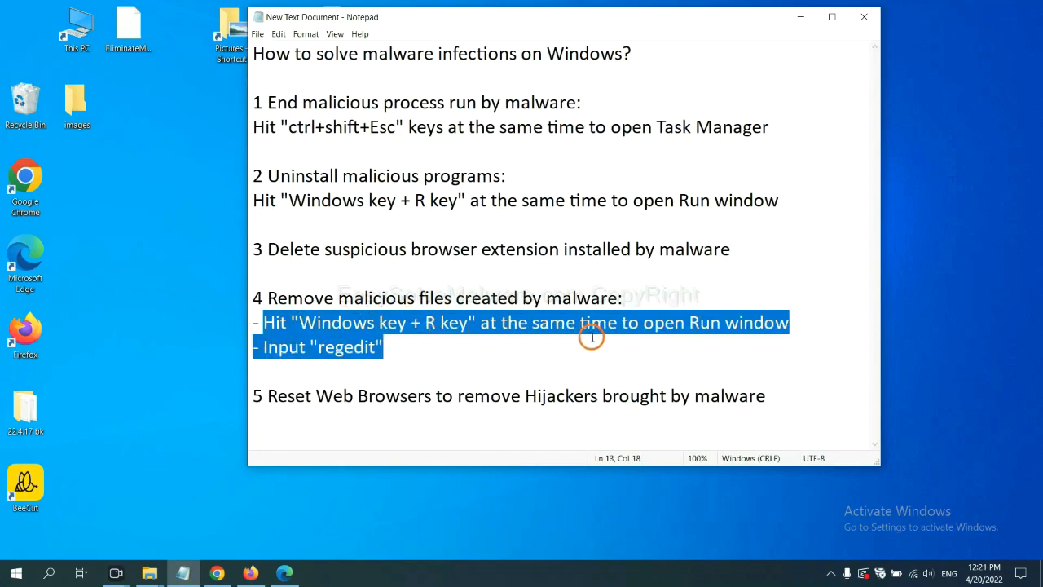
click(606, 329)
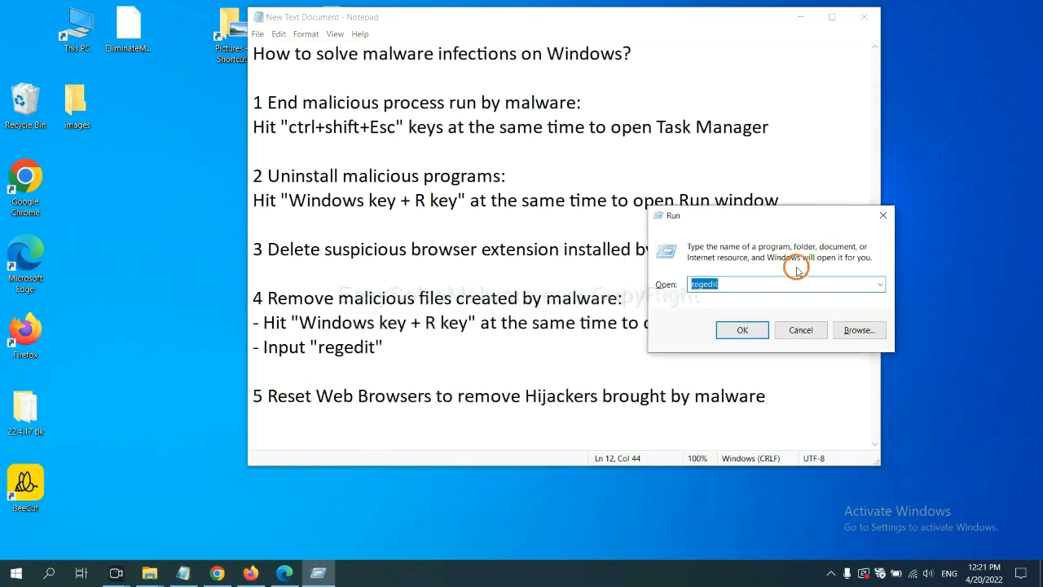
click(733, 284)
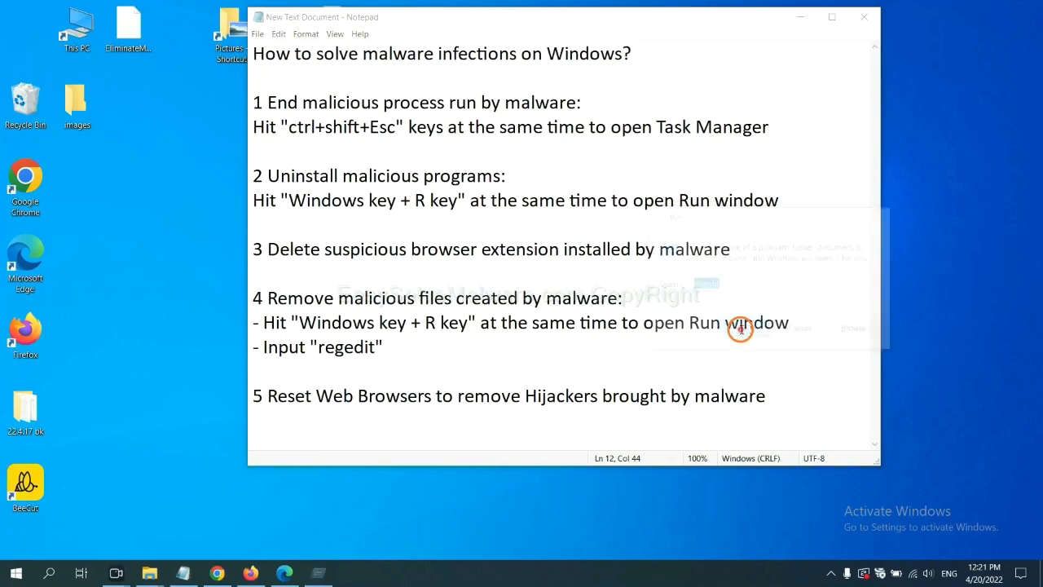
click(740, 330)
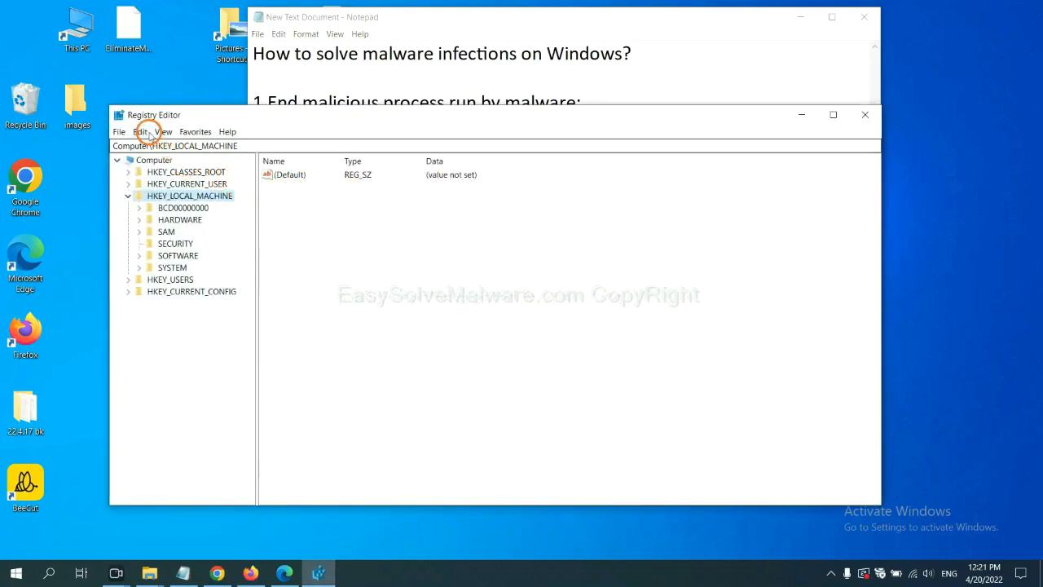
Find the malware name in the registry, reaching the BeeCut.exe entry under FEATURE_BROWSER_EMULATION.
click(143, 131)
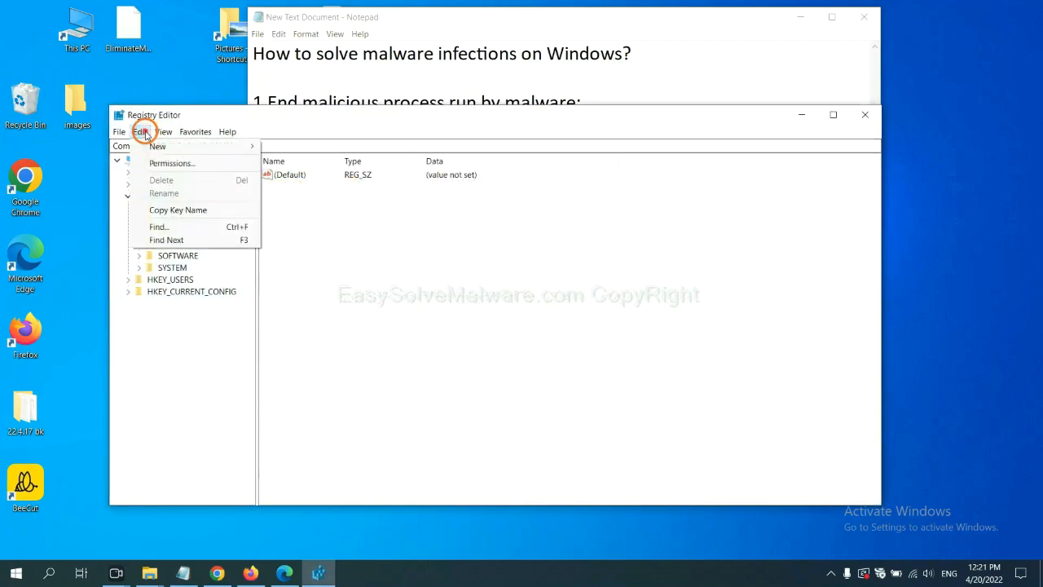
mouse_move(182, 227)
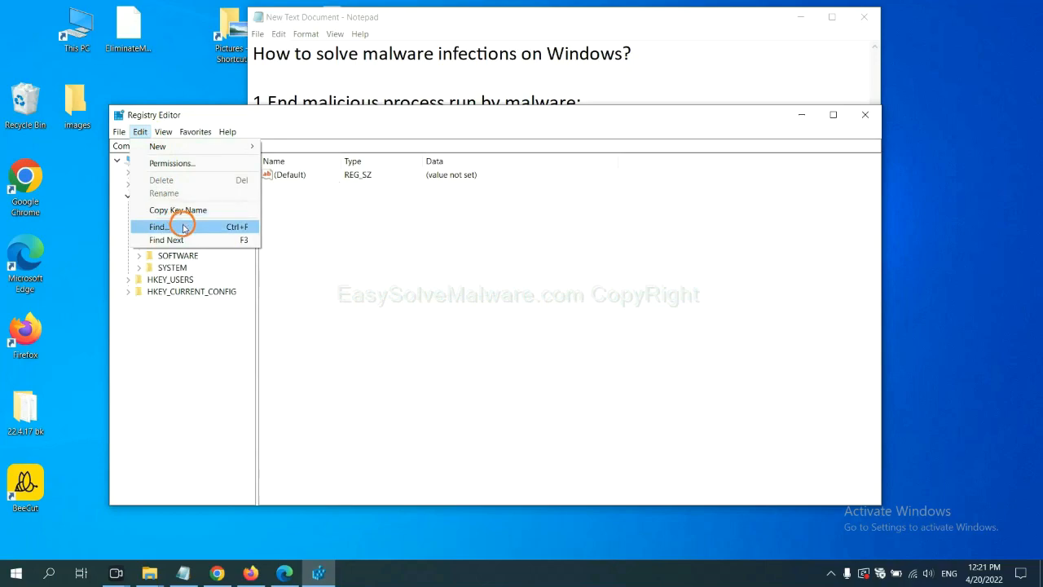
click(158, 226)
text(be)
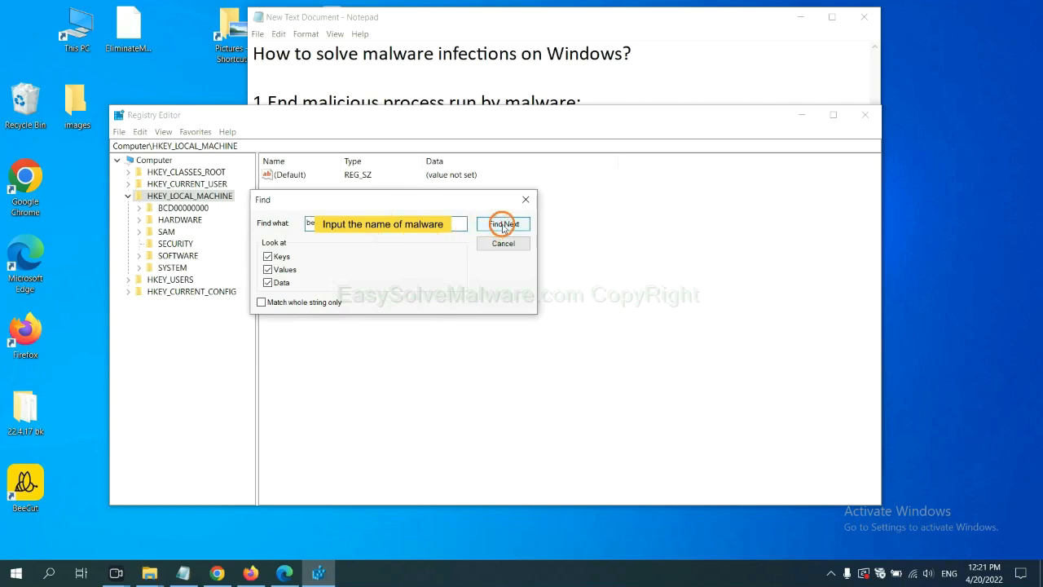
click(502, 223)
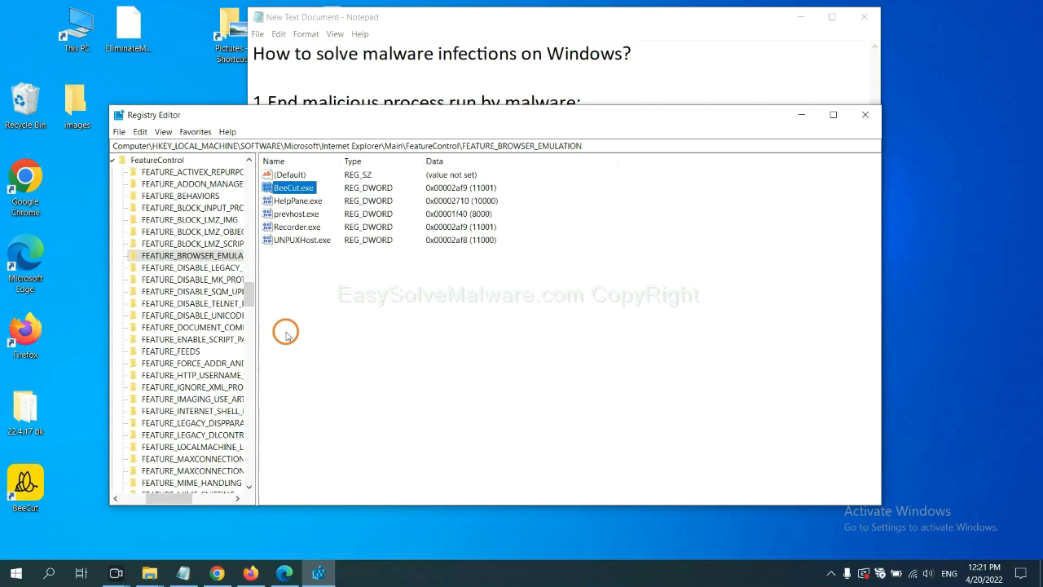
right_click(192, 254)
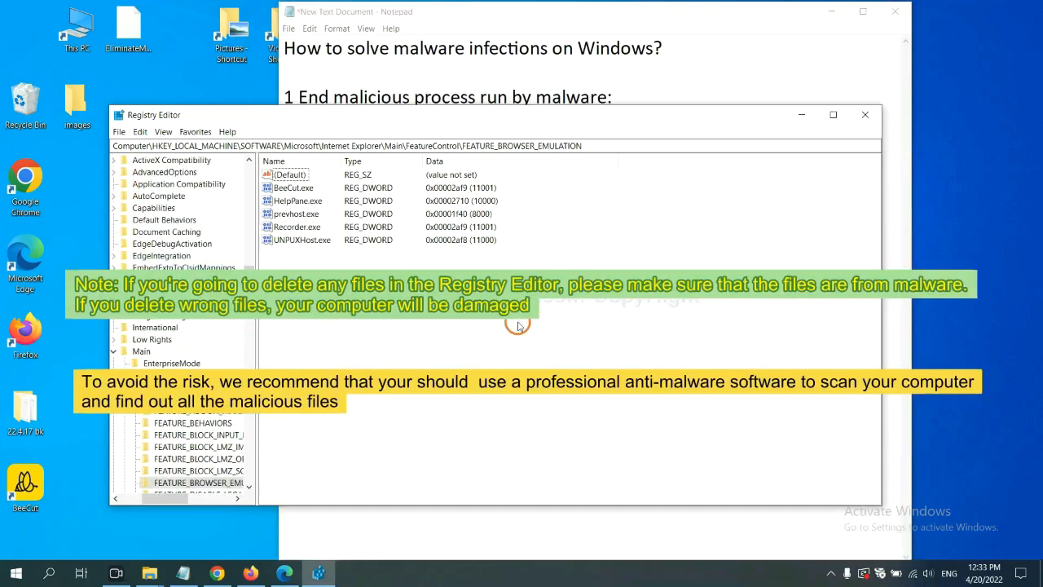
mouse_move(497, 329)
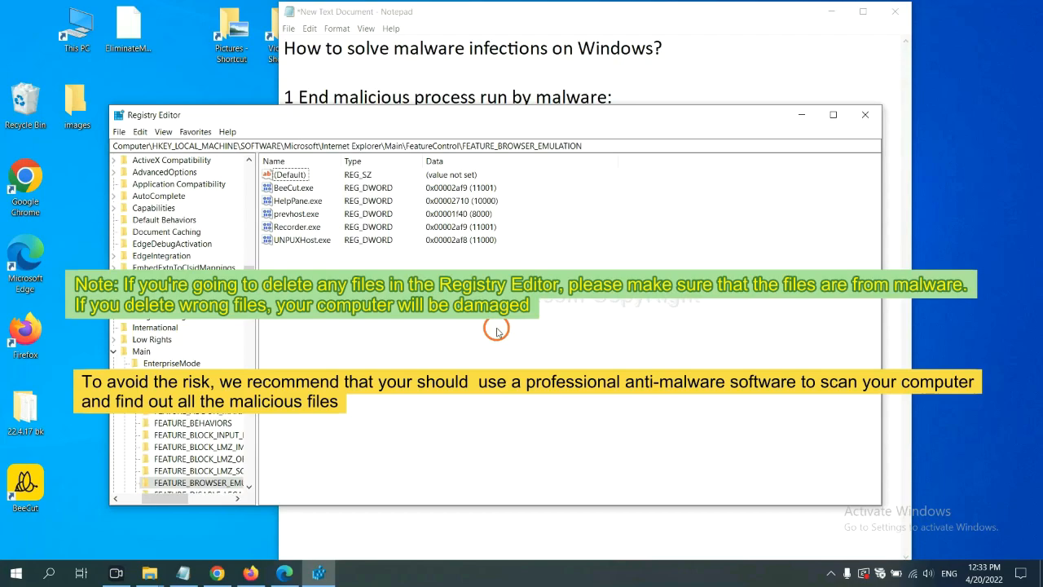
mouse_move(427, 337)
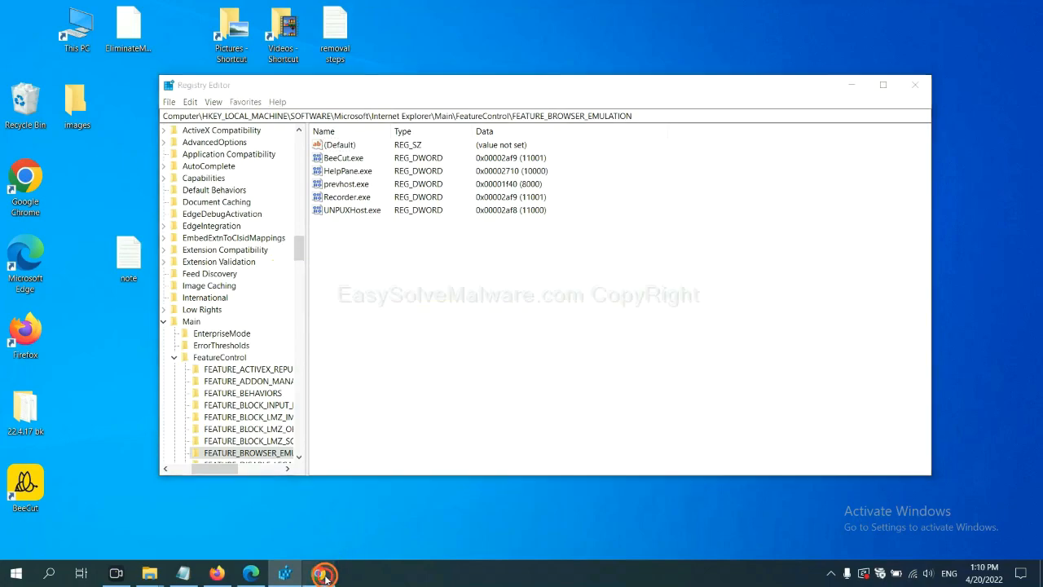
Scroll the EasySolveMalware guide page to its Quick Menu of Windows and Mac removal sections.
click(321, 574)
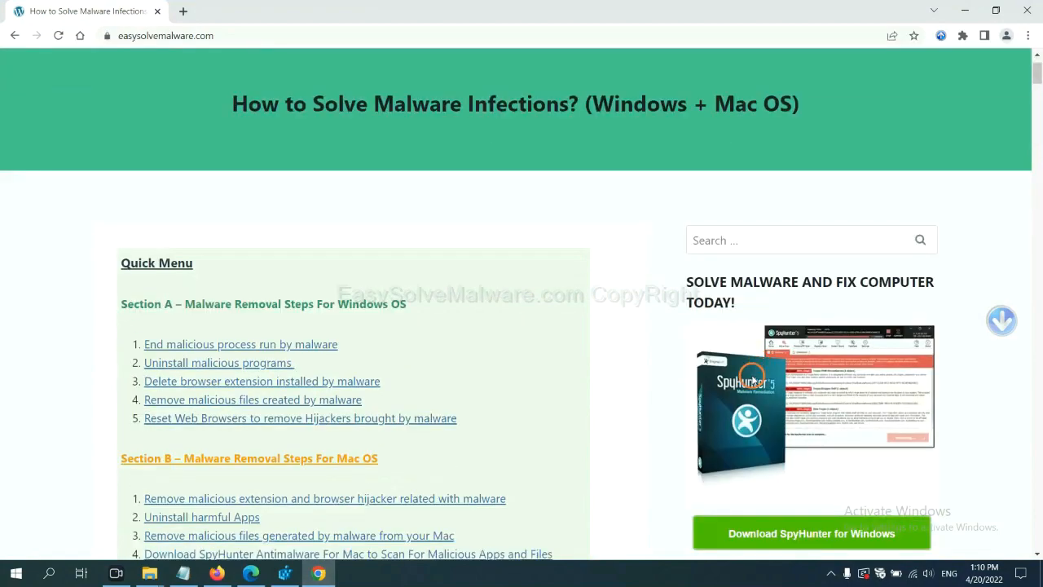
scroll(up, 3)
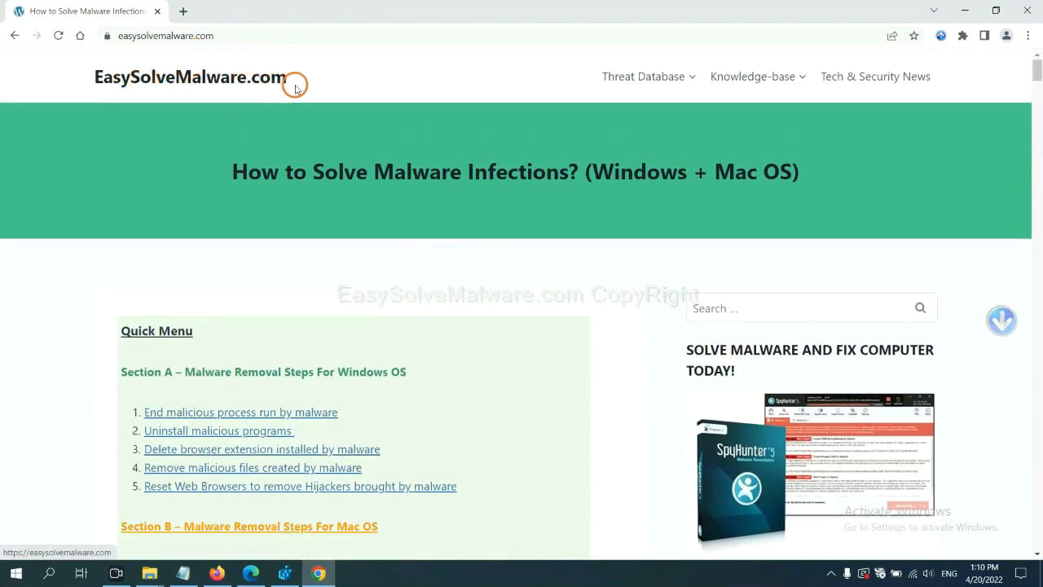
scroll(down, 3)
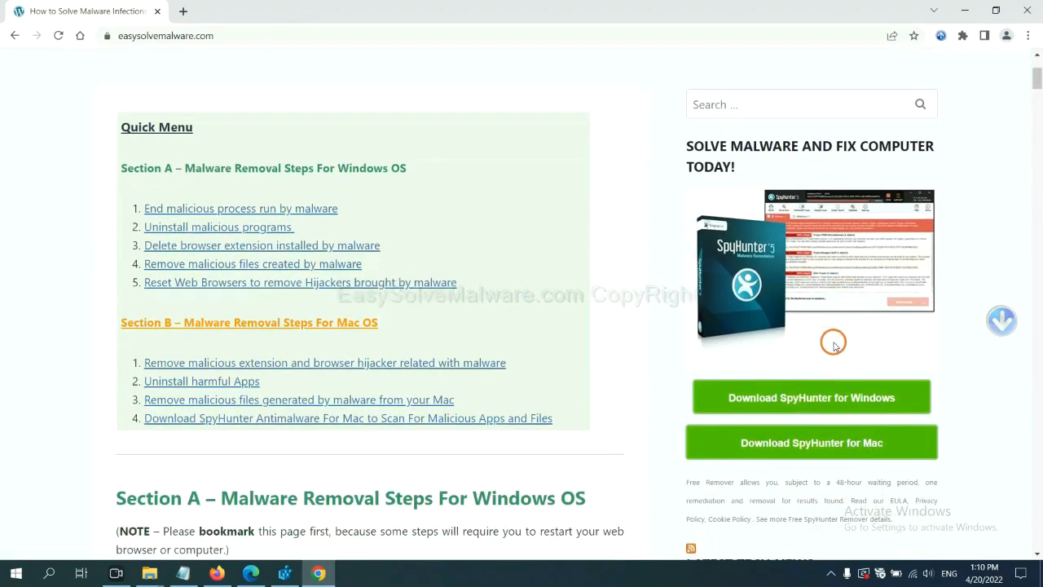
mouse_move(797, 287)
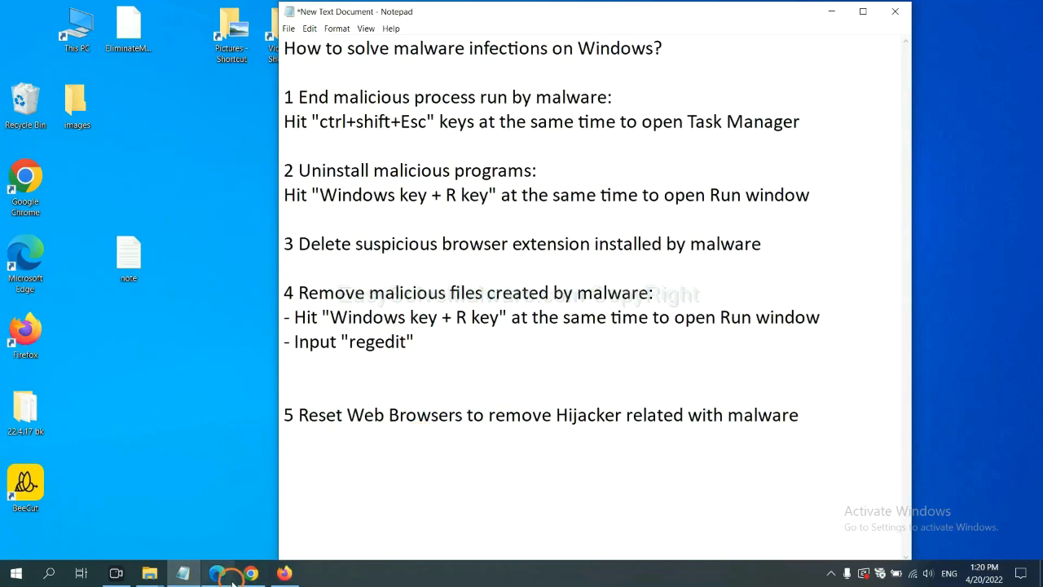
In Chrome Settings, search 'reset' and reach Restore settings to their original defaults.
click(251, 573)
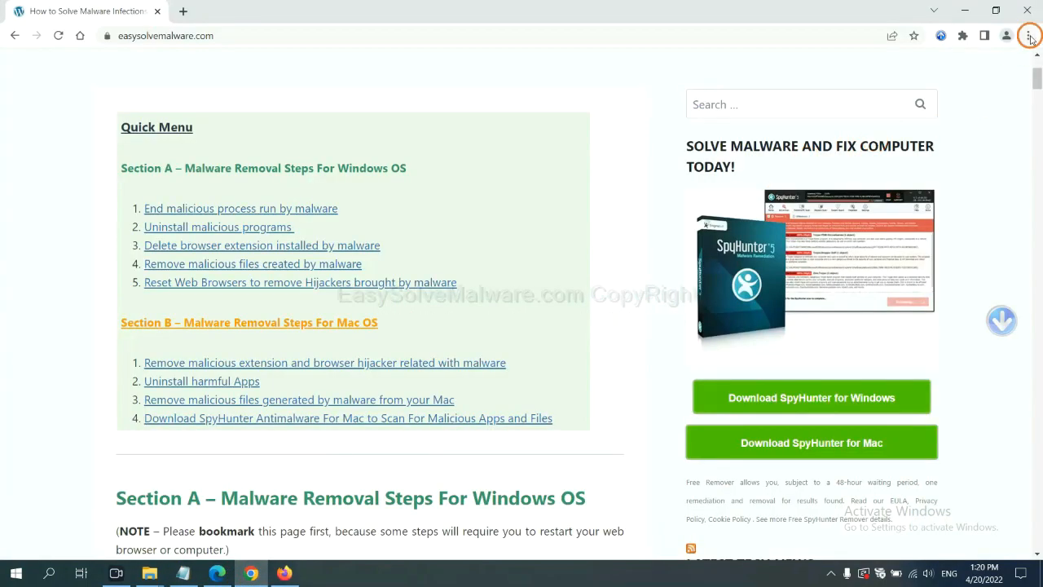
click(1026, 35)
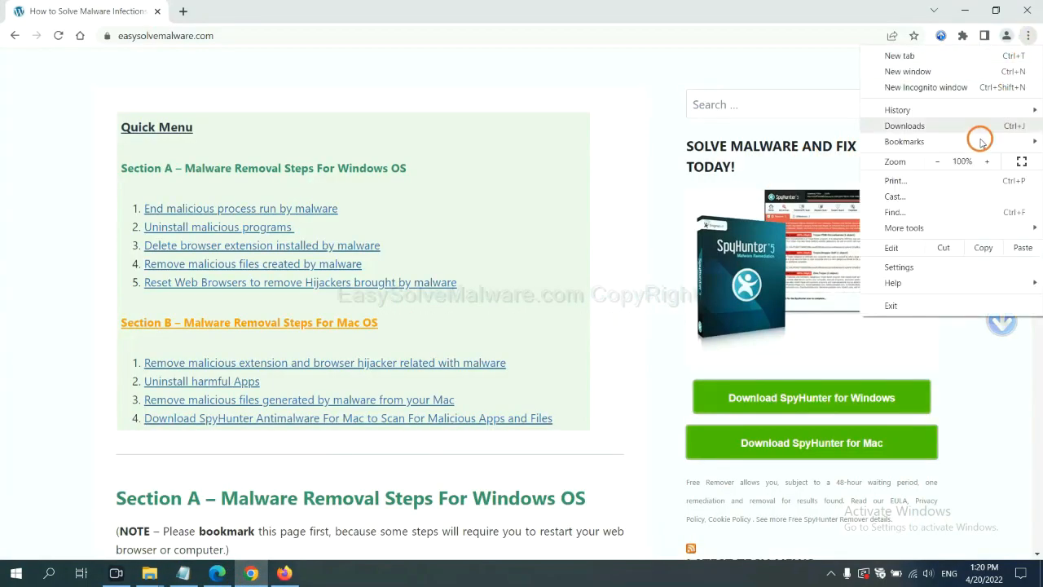
click(900, 267)
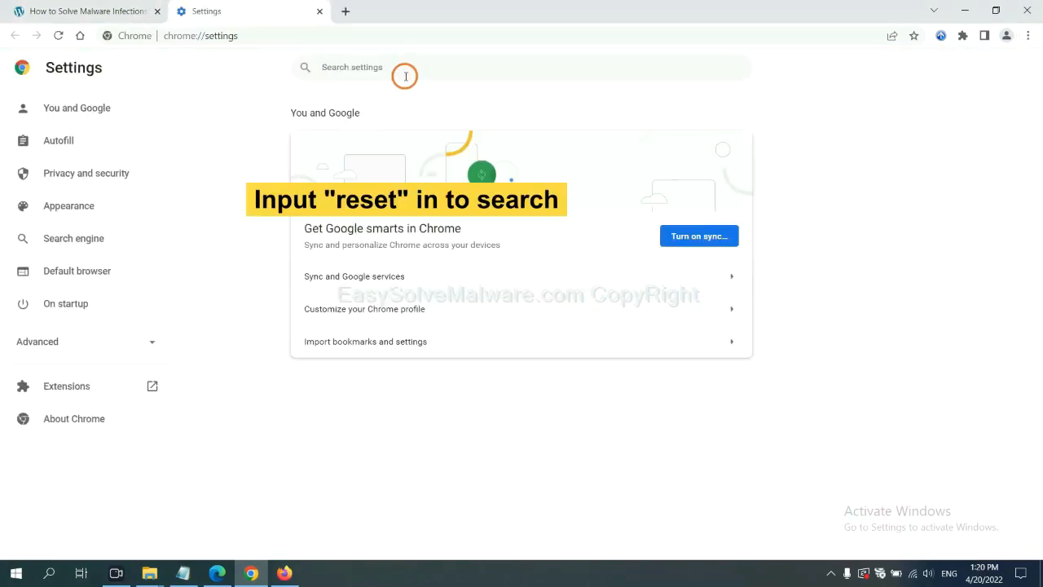
text(reset)
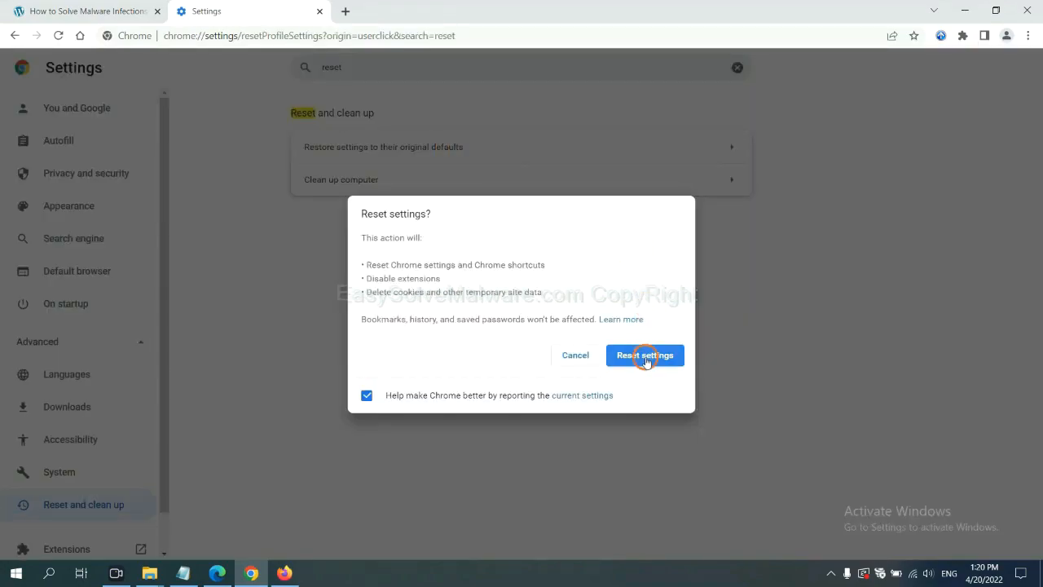
mouse_move(290, 571)
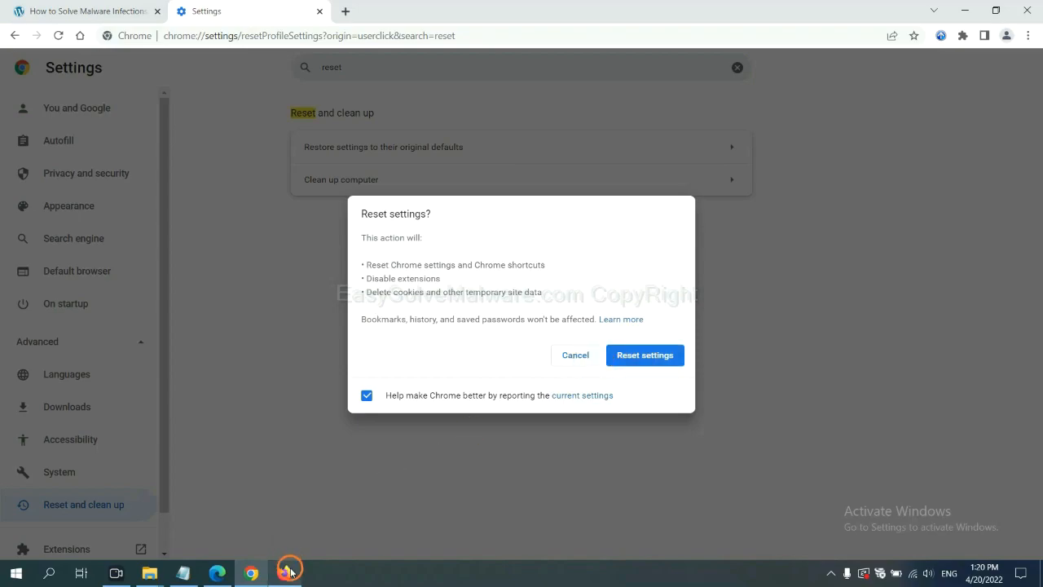
In Firefox, go to Help > More troubleshooting information and start Refresh Firefox.
click(283, 574)
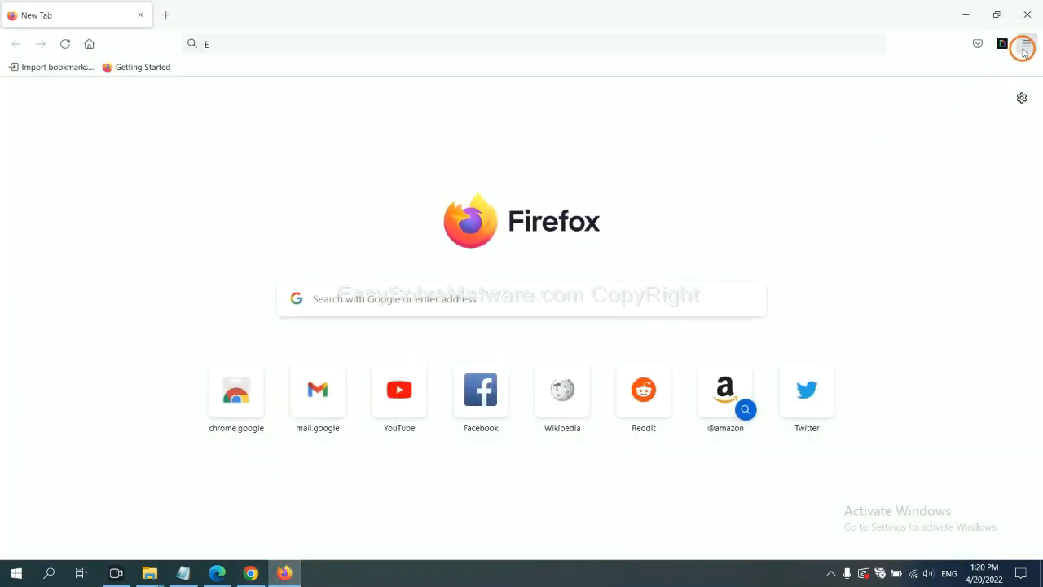
click(1025, 44)
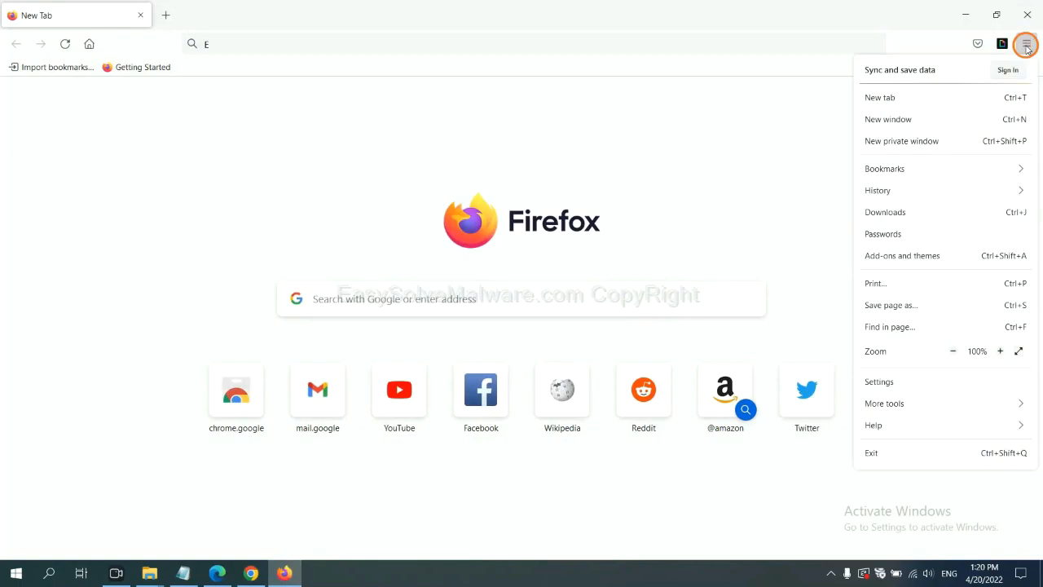
mouse_move(896, 424)
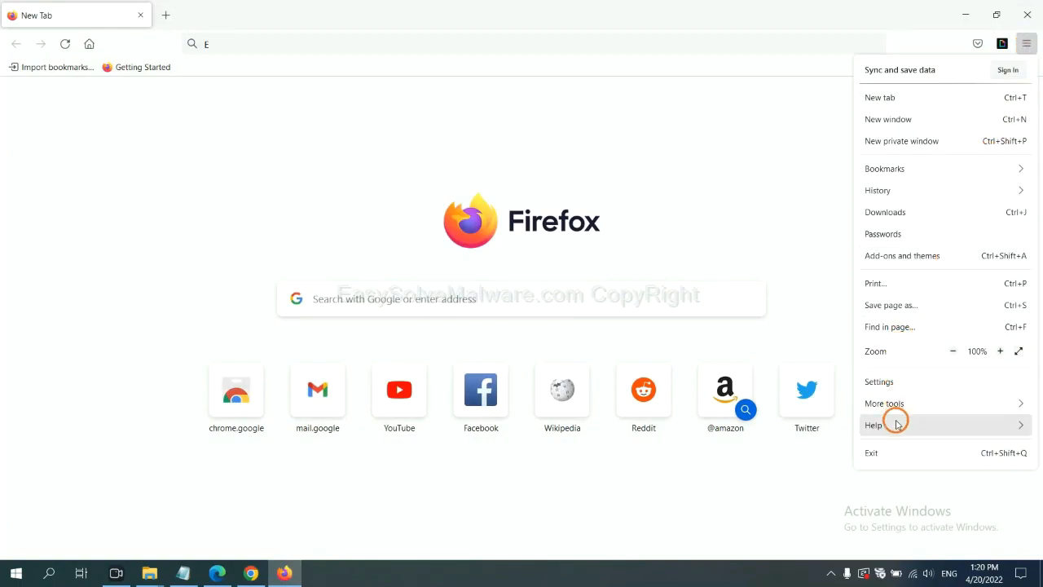
click(874, 424)
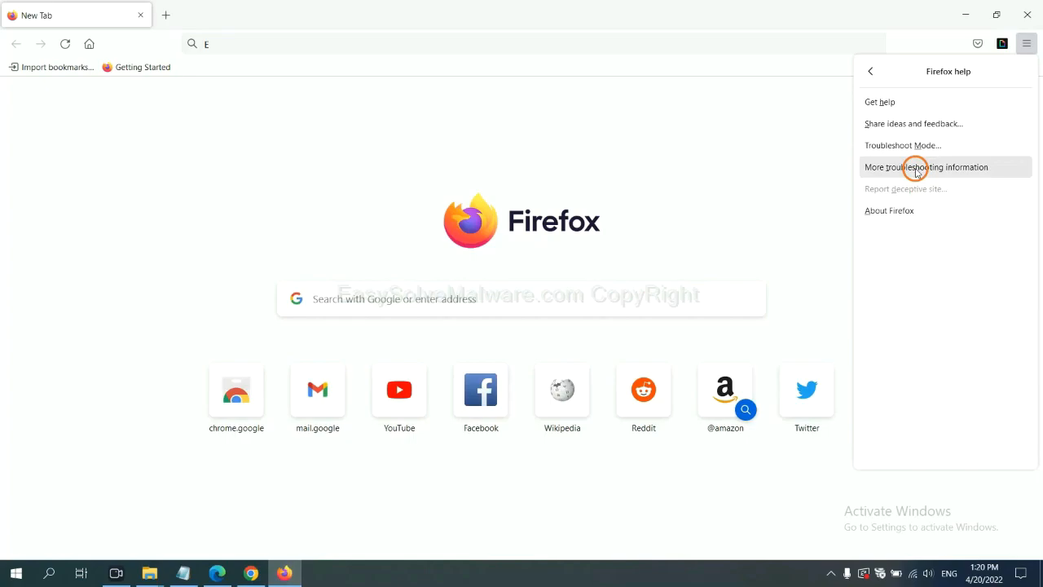
click(926, 166)
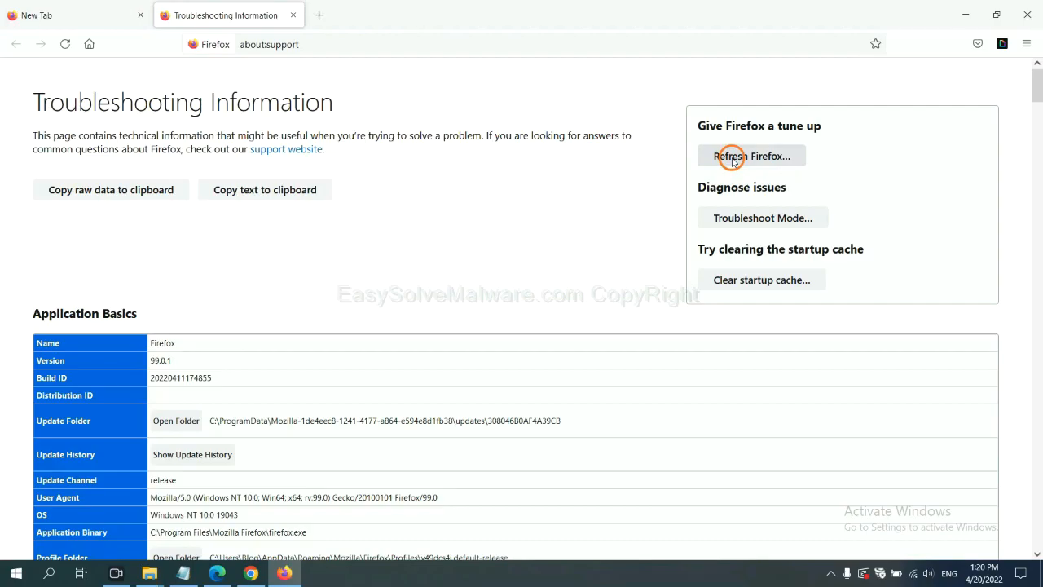
click(749, 156)
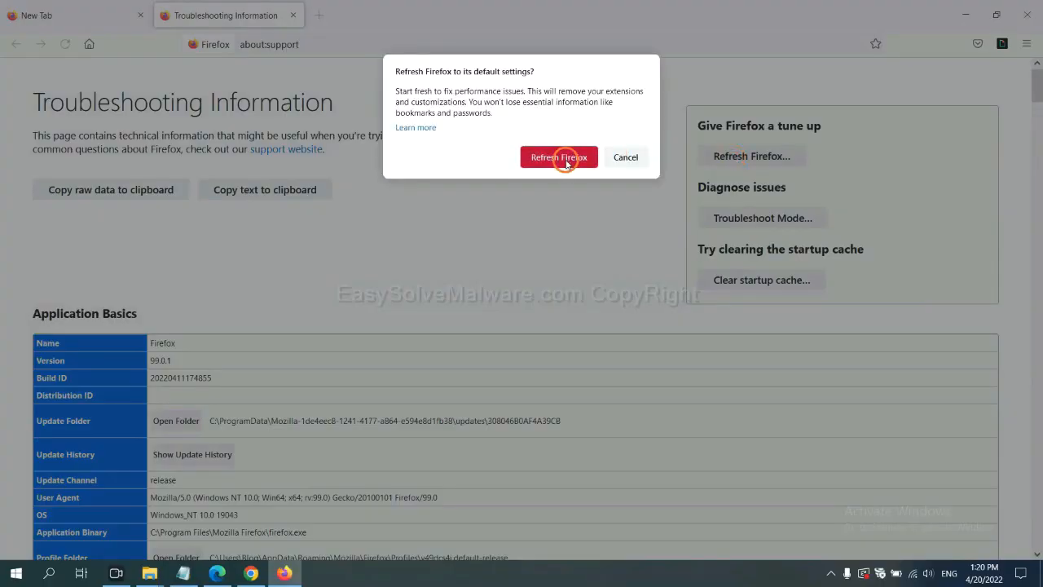
mouse_move(254, 479)
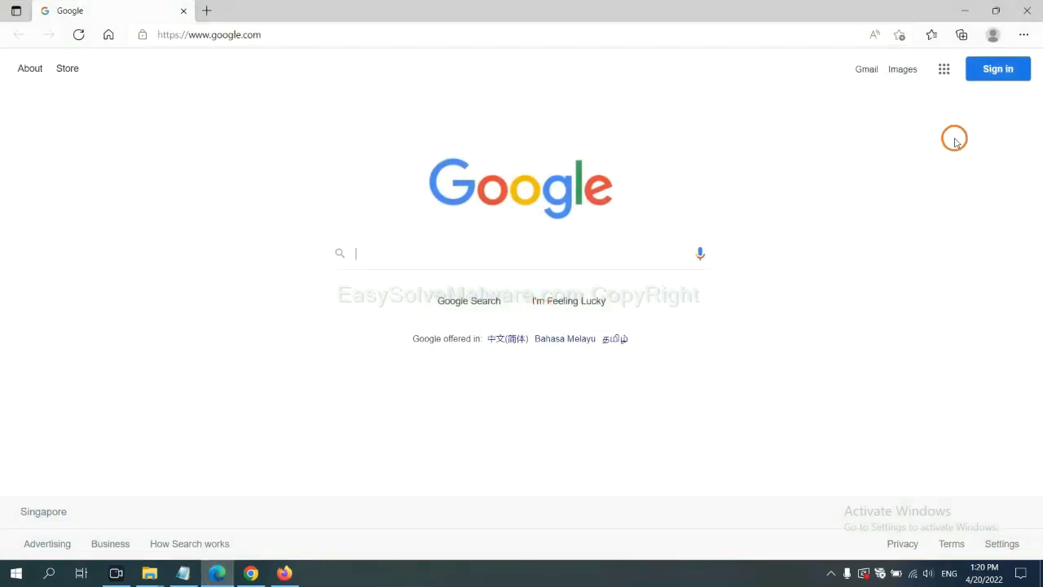
In Edge Settings, search 'reset' to reach Restore settings to their default values.
click(1023, 36)
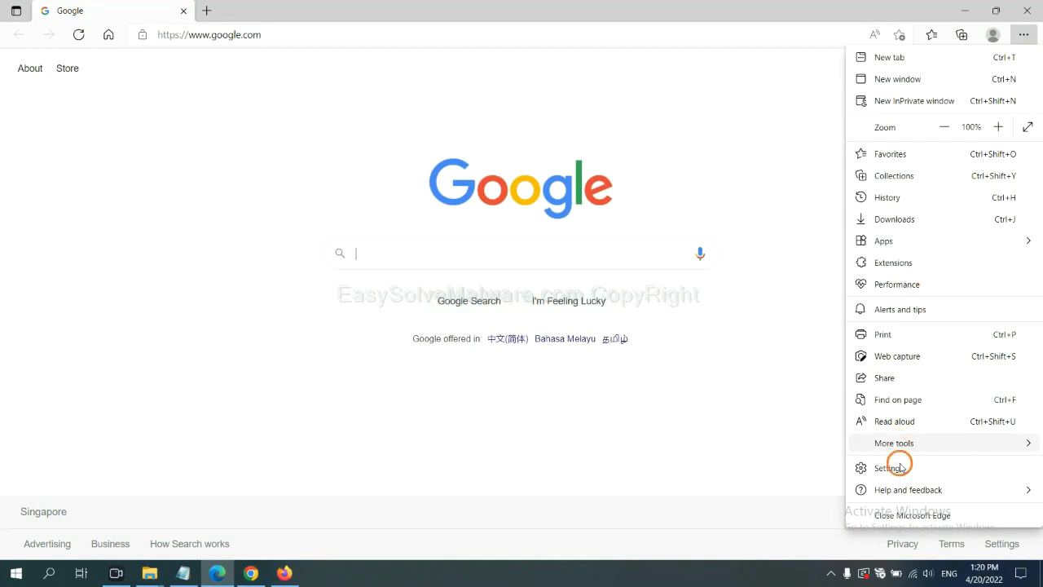
click(888, 466)
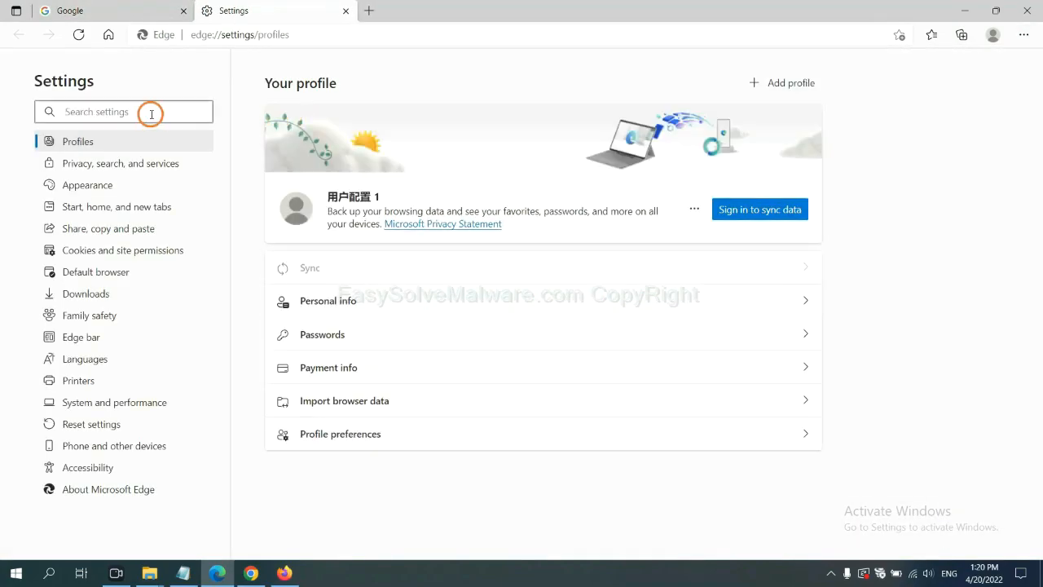
text(reset)
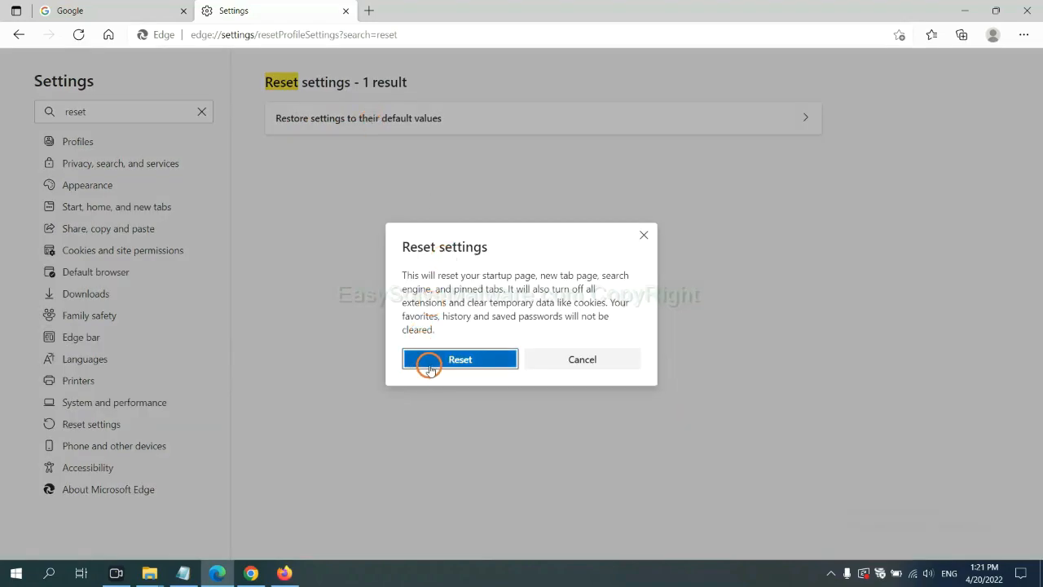
mouse_move(587, 431)
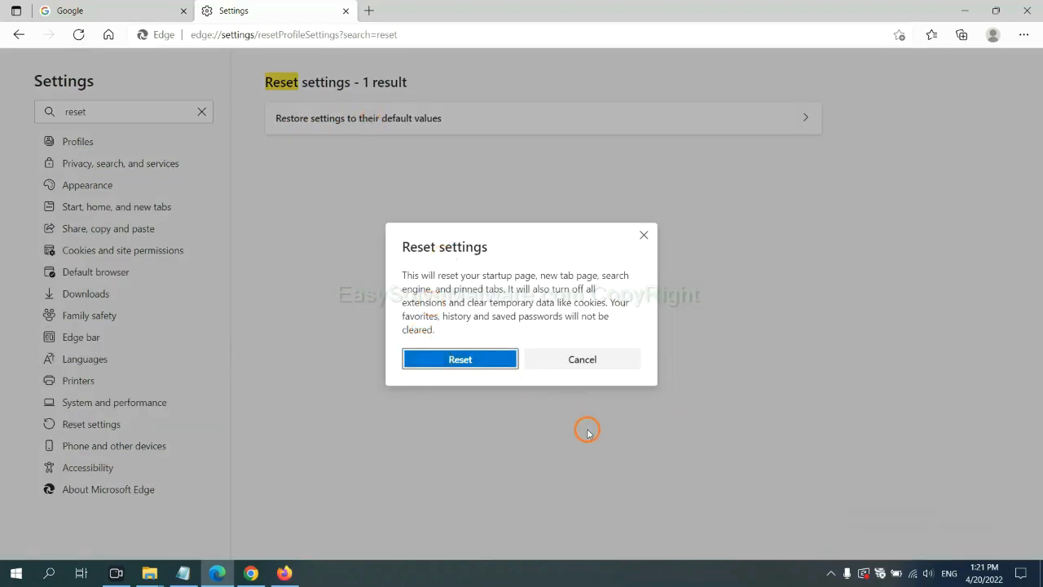